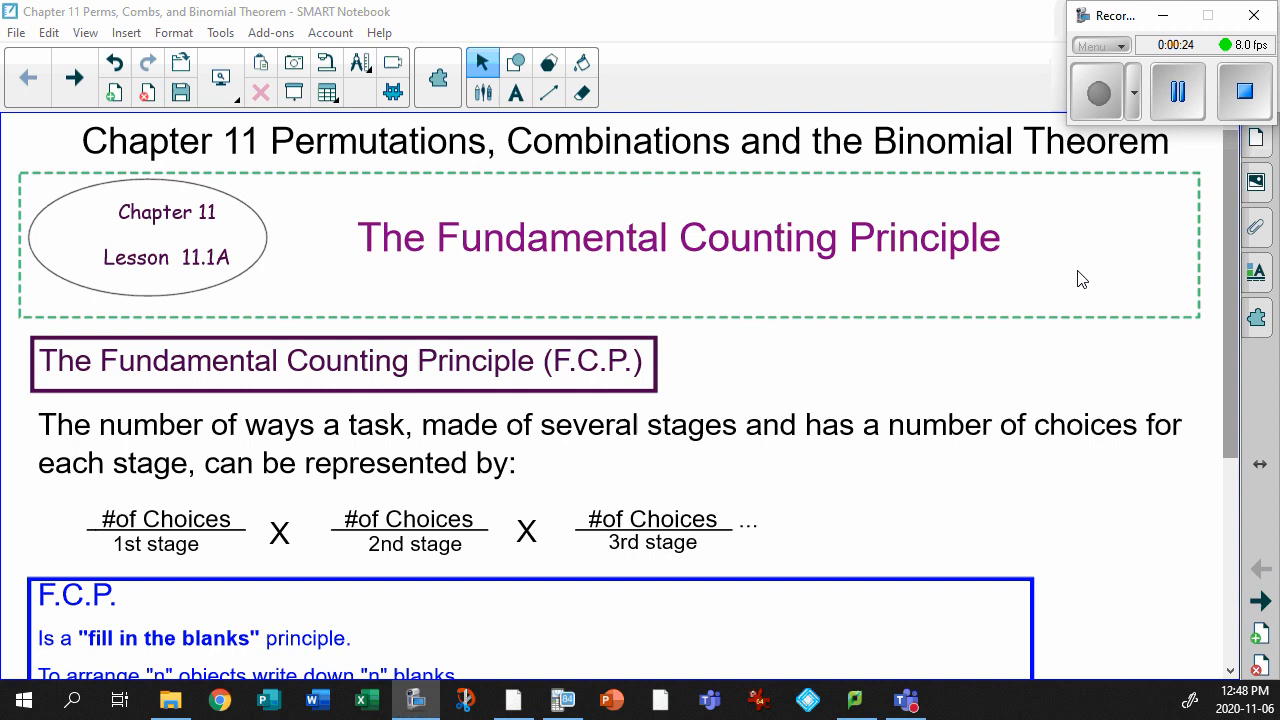
Scroll down to bring the lesson title and the F.C.P. principle heading into view
{"action": "scroll", "scroll_direction": "down", "scroll_amount": 3}
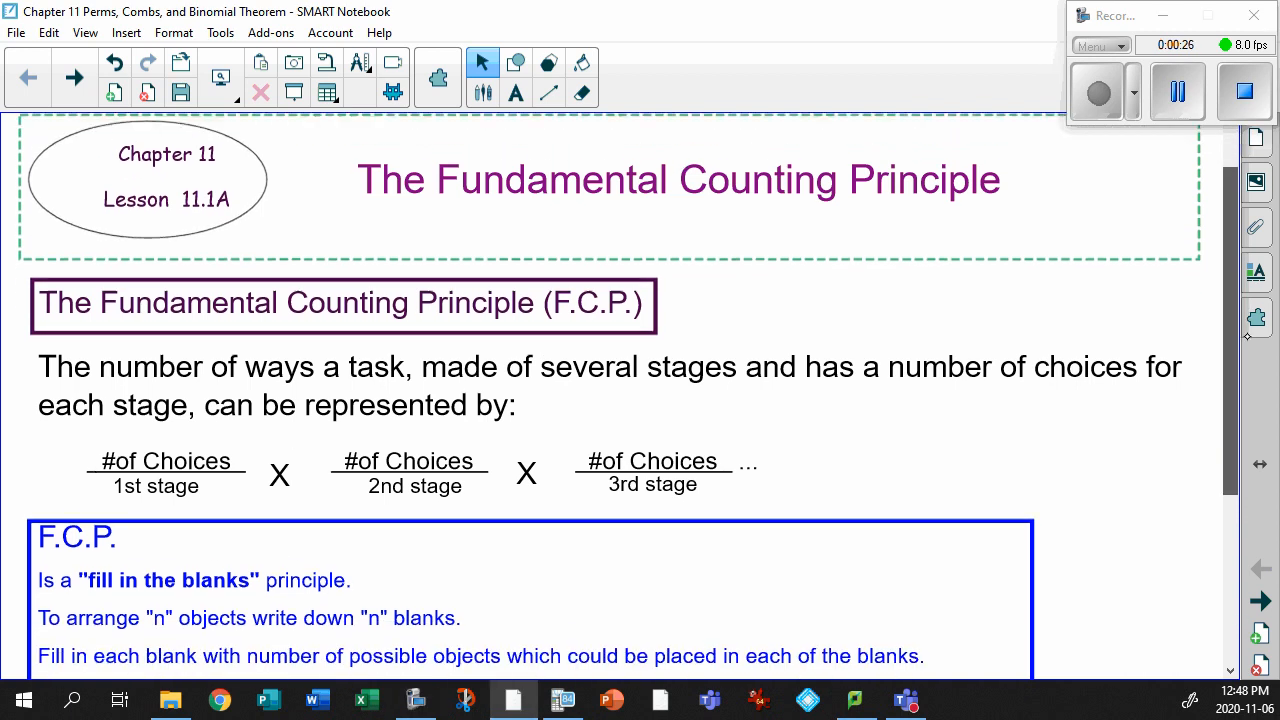
{"action": "scroll", "scroll_direction": "down", "scroll_amount": 3}
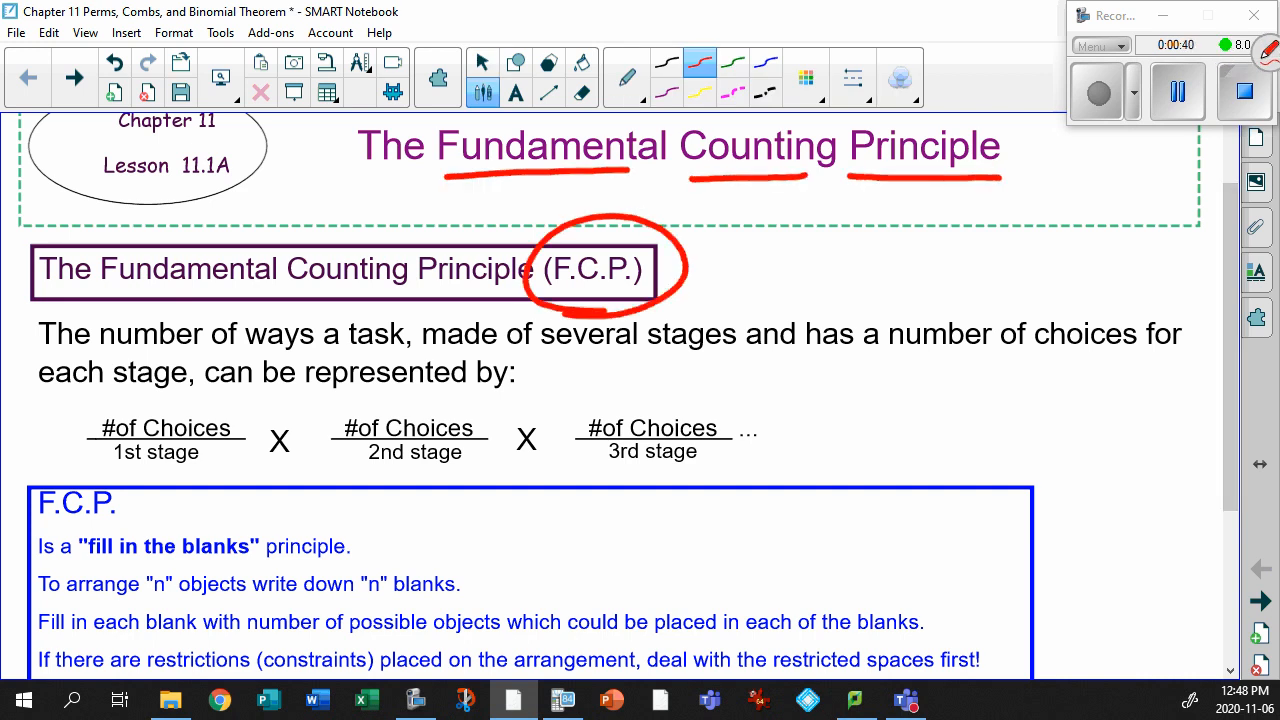
In green, outline 'made of several stages' and 'number of choices', and underline 'number'
{"action": "left_click", "coordinate": [483, 62]}
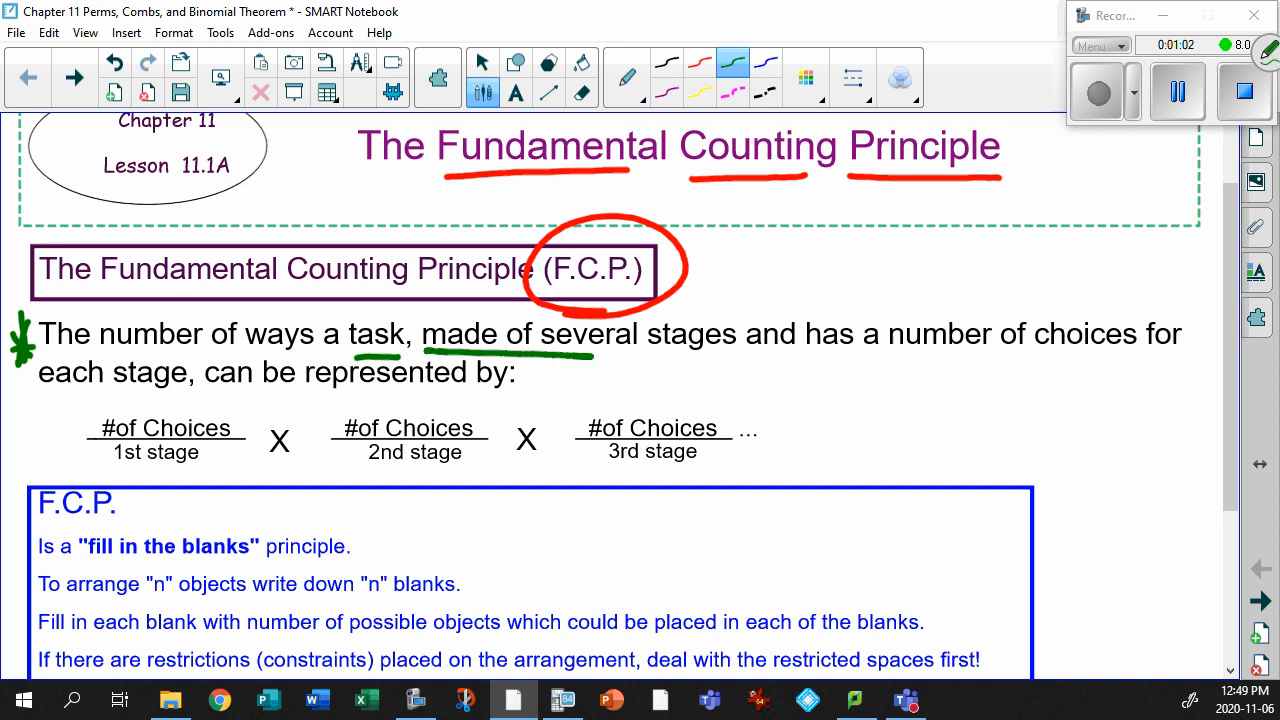
{"action": "left_click_drag", "start_coordinate": [420, 320], "coordinate": [760, 360]}
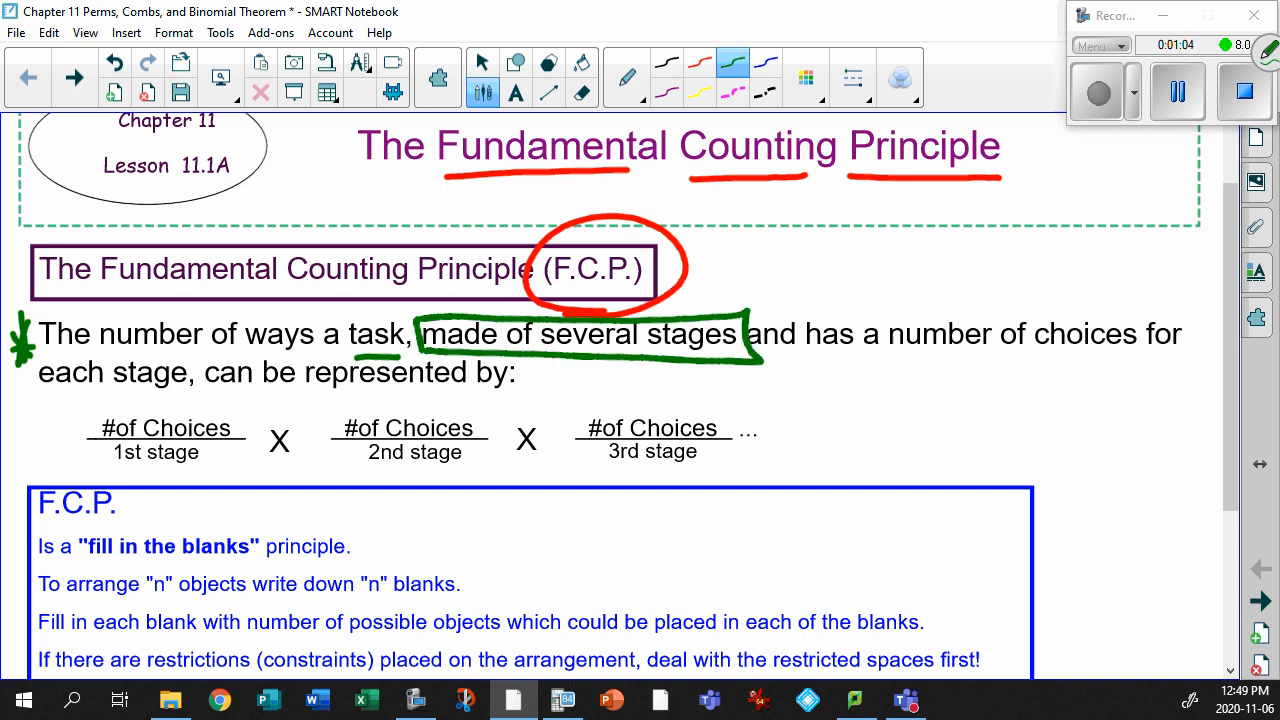
{"action": "left_click_drag", "start_coordinate": [885, 360], "coordinate": [968, 360]}
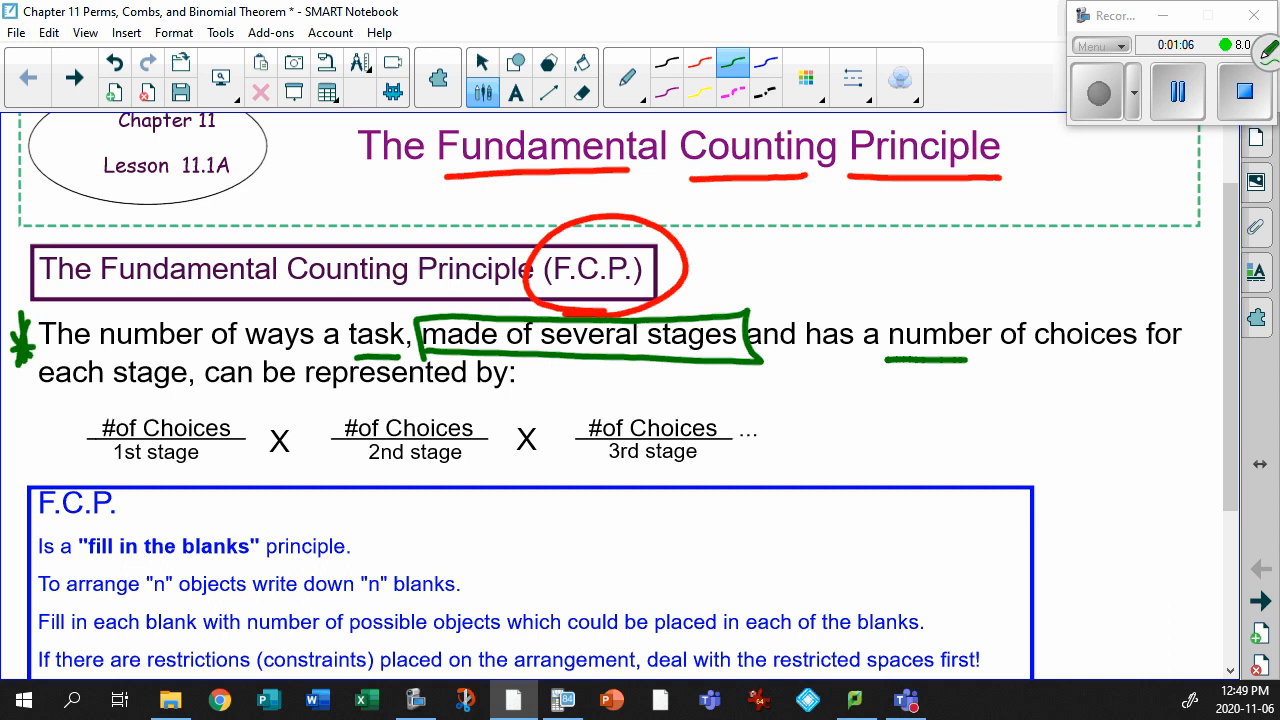
{"action": "left_click_drag", "start_coordinate": [885, 365], "coordinate": [1145, 295]}
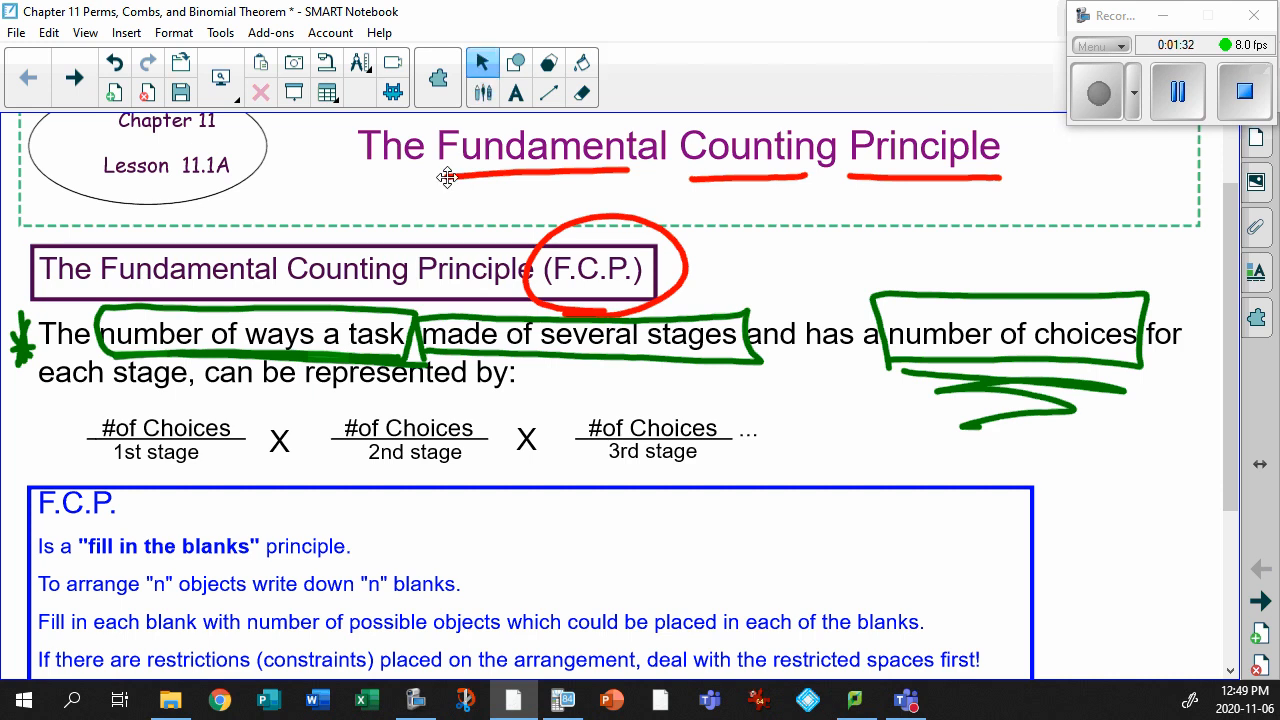
Tick the first stage's choices in red, underline the second multiplication sign, then return to Select
{"action": "left_click", "coordinate": [483, 63]}
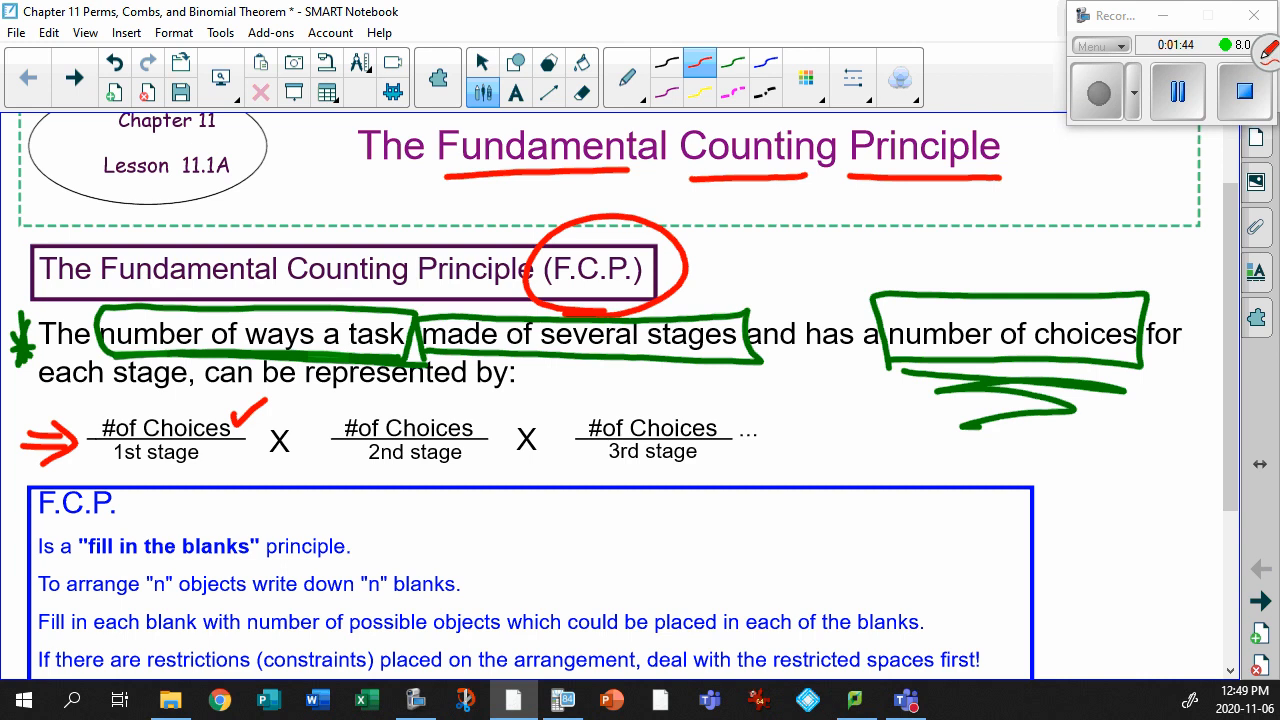
{"action": "left_click_drag", "start_coordinate": [460, 425], "coordinate": [515, 390]}
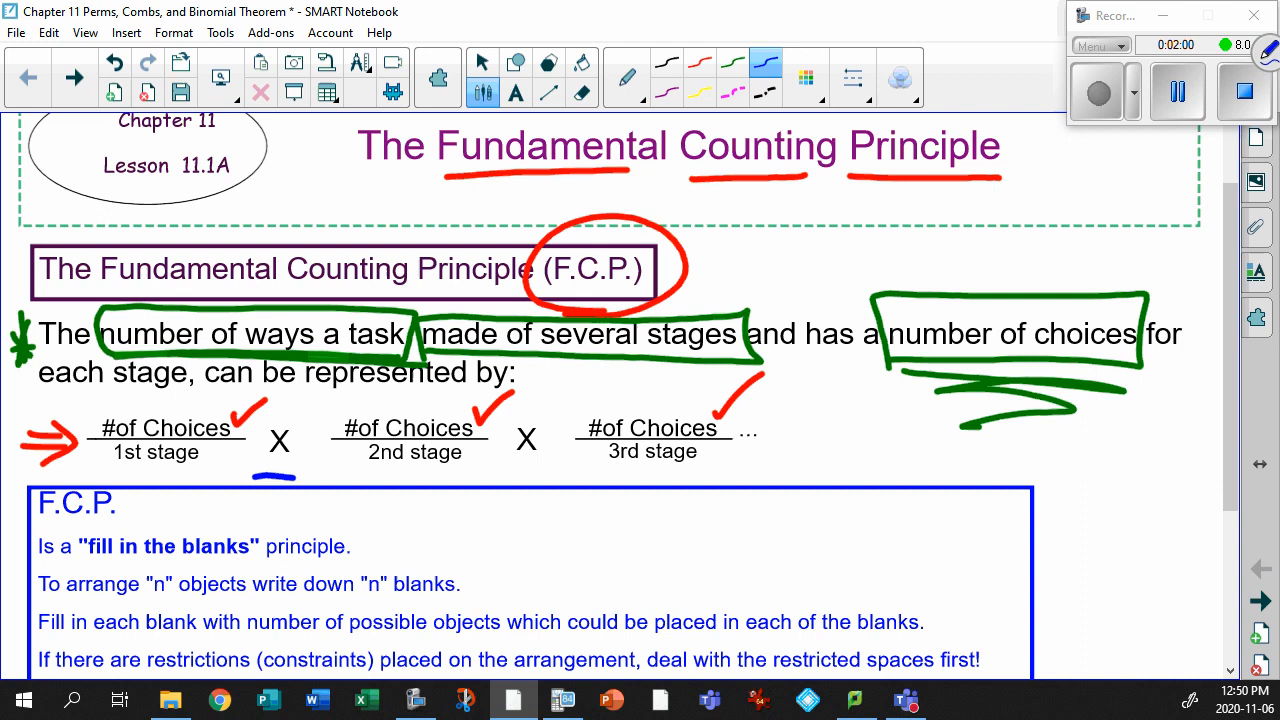
{"action": "left_click_drag", "start_coordinate": [515, 478], "coordinate": [560, 474]}
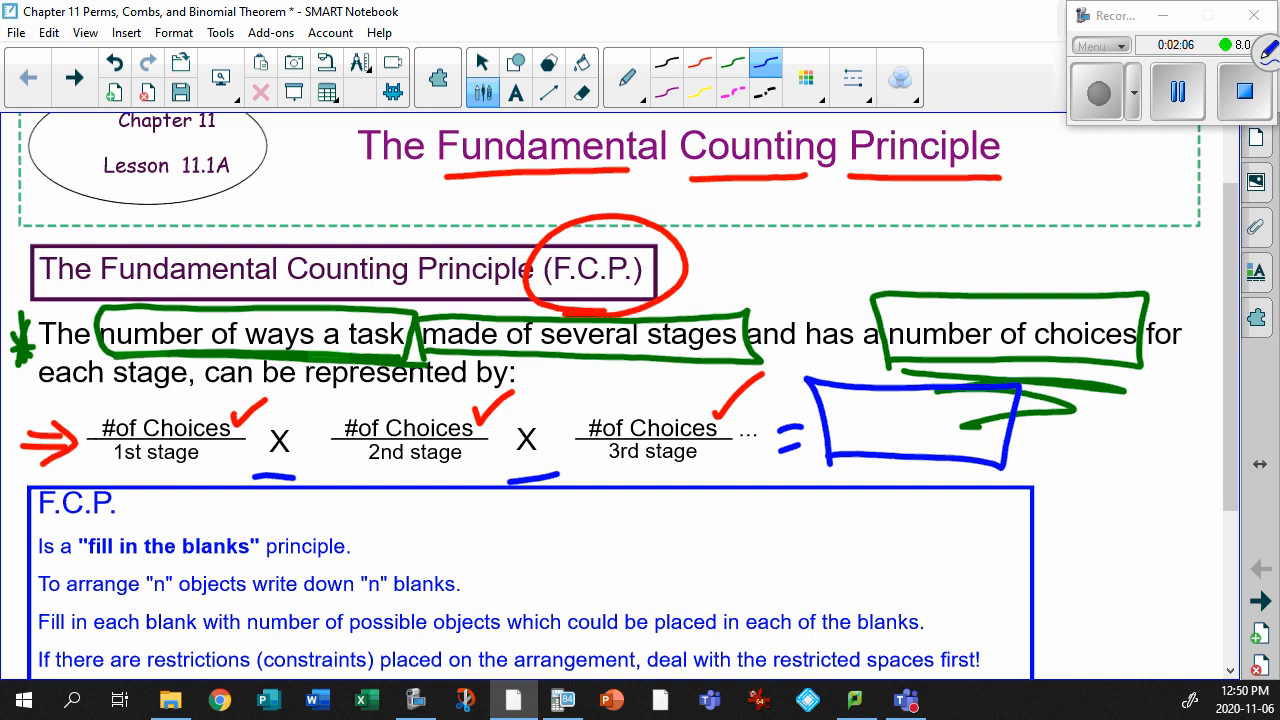
{"action": "left_click", "coordinate": [482, 62]}
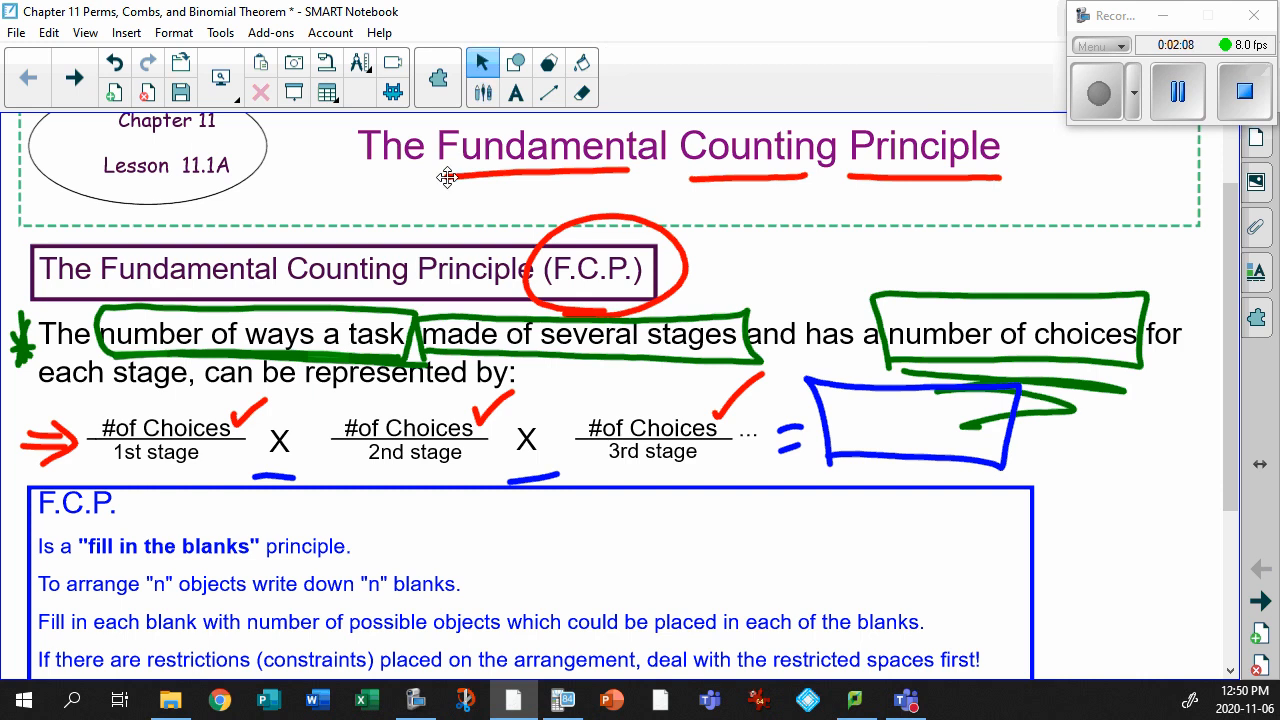
Scroll down and circle the second stage blank in red
{"action": "scroll", "scroll_direction": "down", "scroll_amount": 3}
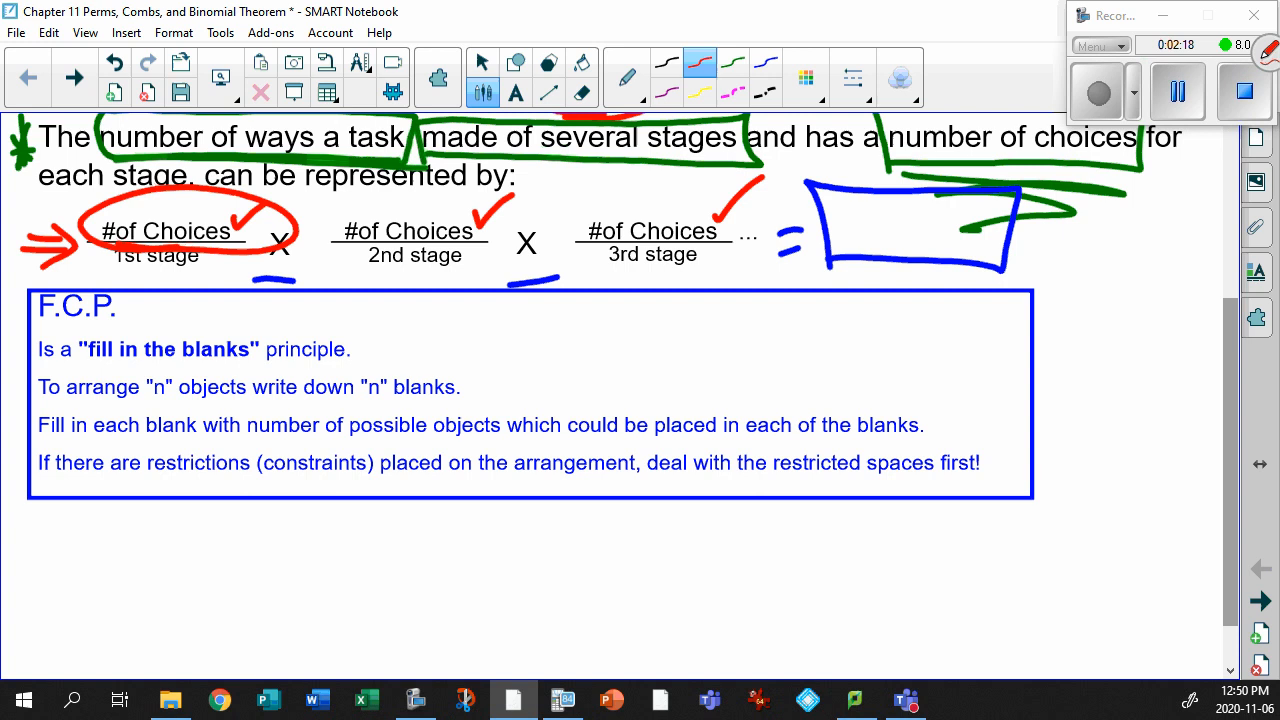
{"action": "left_click_drag", "start_coordinate": [320, 200], "coordinate": [505, 245]}
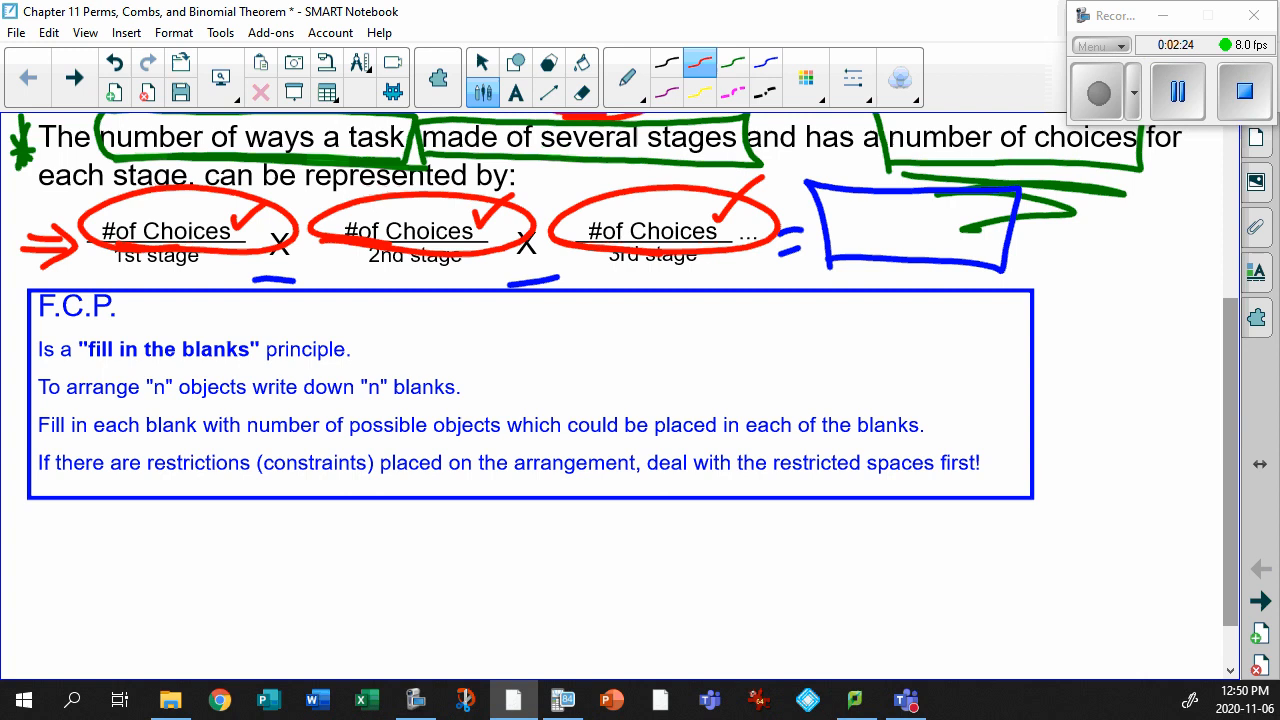
{"action": "left_click", "coordinate": [482, 62]}
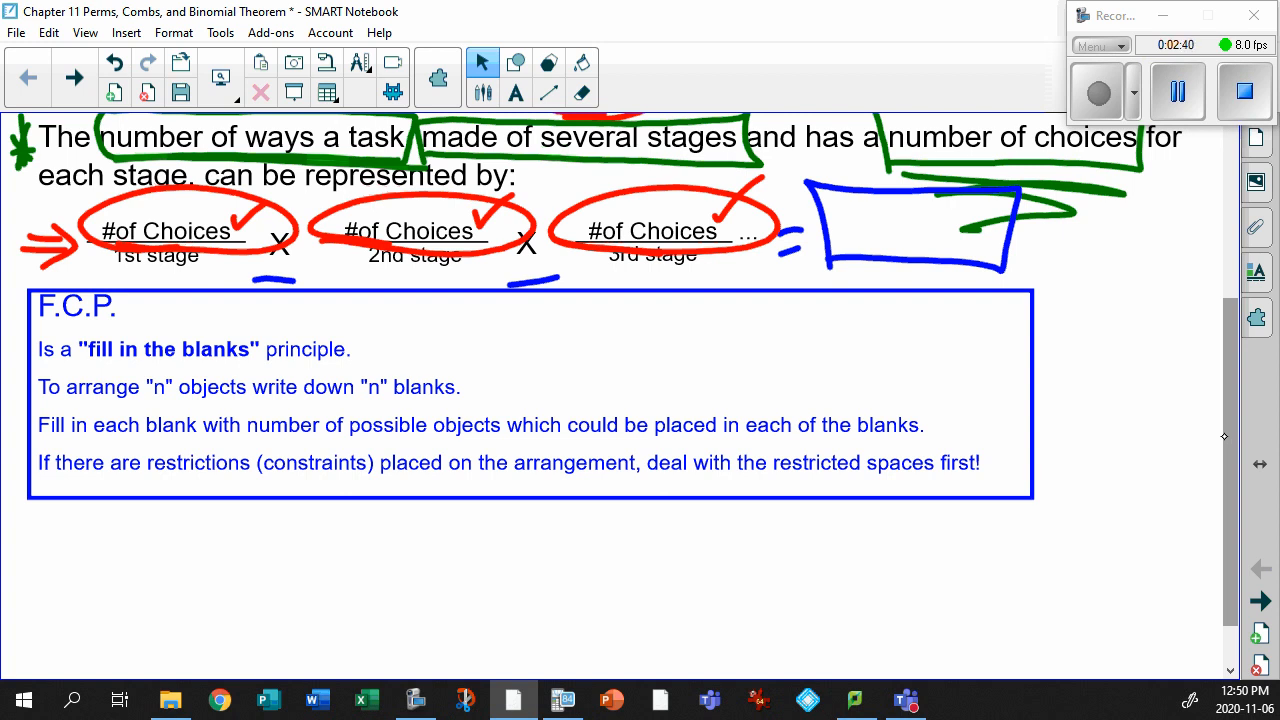
Underline 'possible objects' in red and 'restrictions' in green
{"action": "left_click_drag", "start_coordinate": [345, 447], "coordinate": [380, 447]}
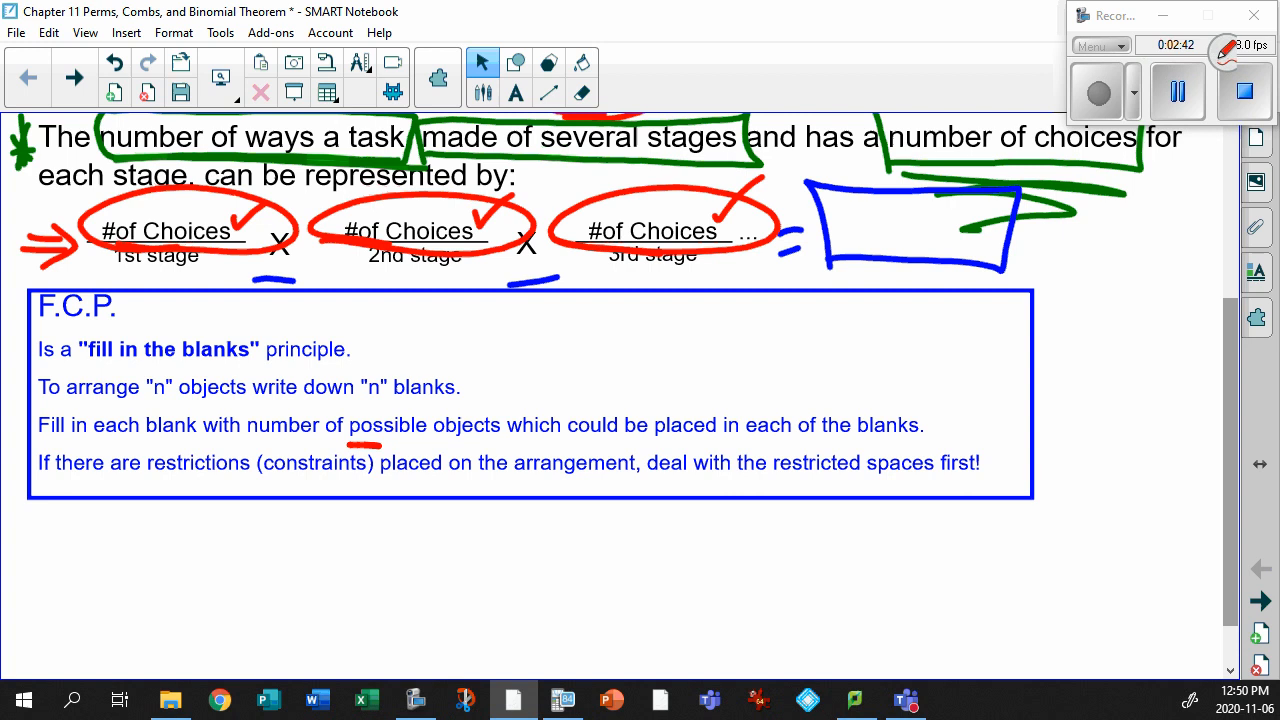
{"action": "left_click", "coordinate": [483, 63]}
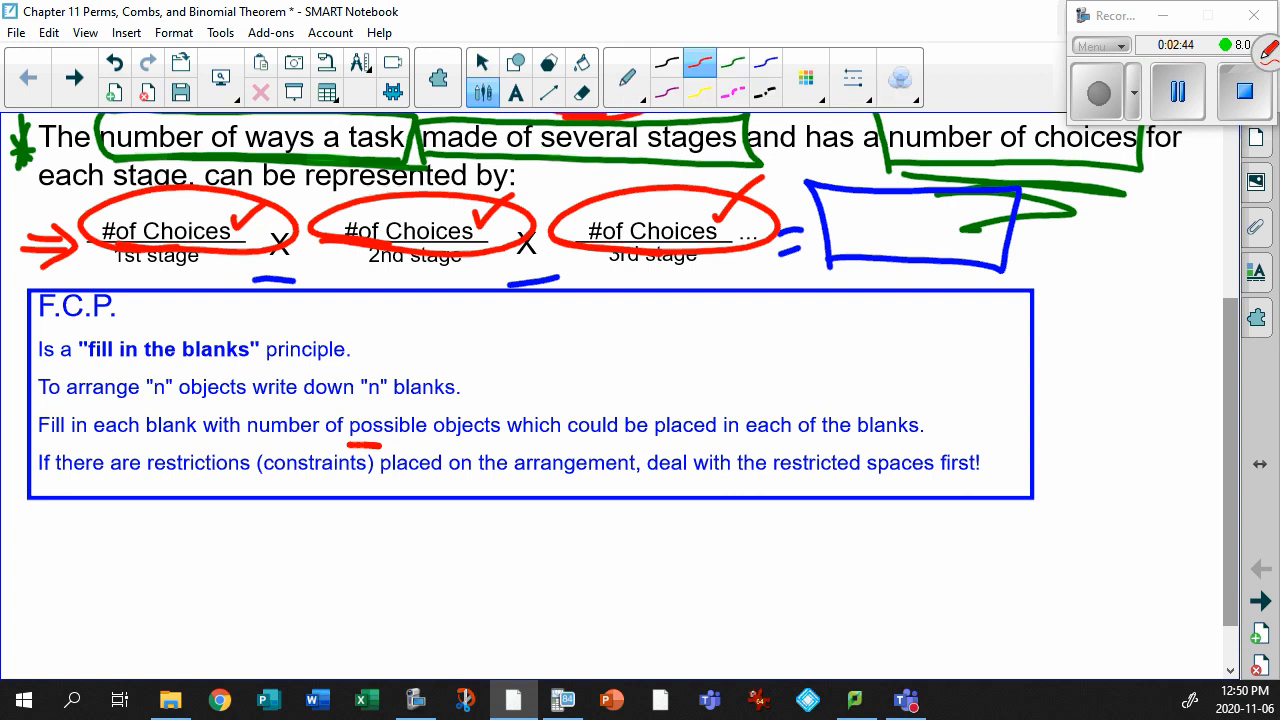
{"action": "left_click_drag", "start_coordinate": [345, 446], "coordinate": [510, 443]}
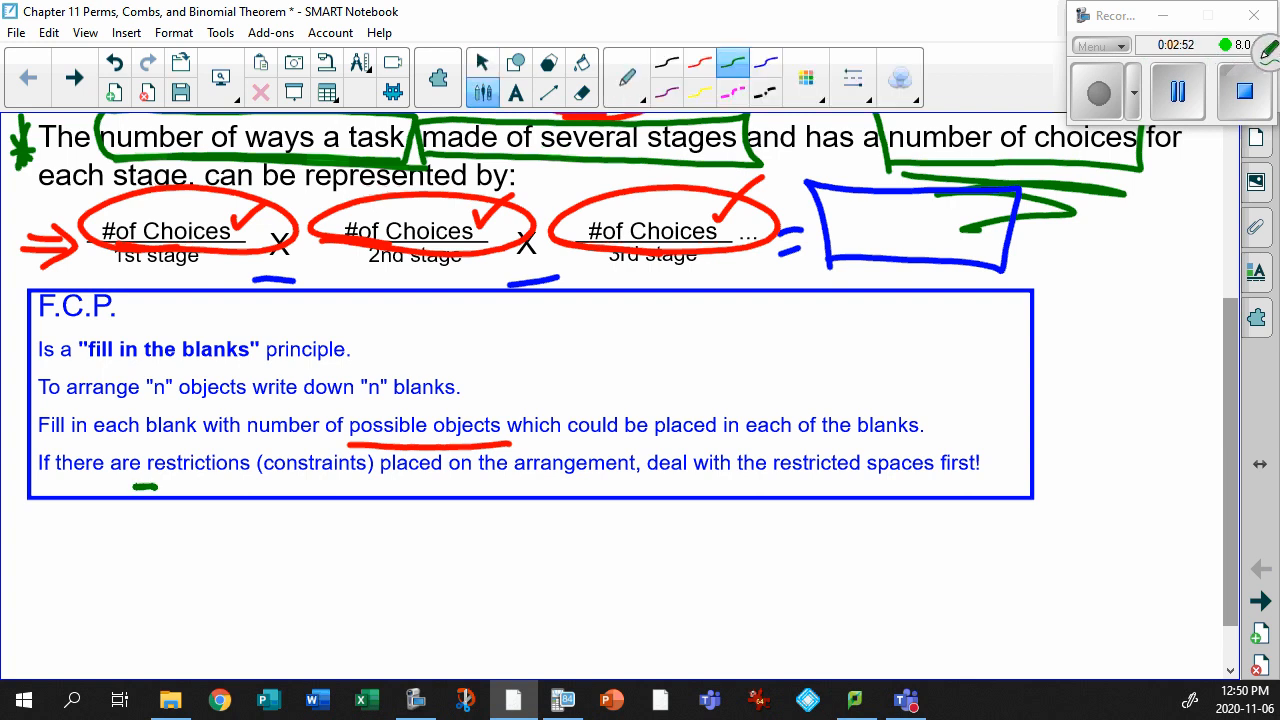
{"action": "left_click_drag", "start_coordinate": [135, 489], "coordinate": [255, 489]}
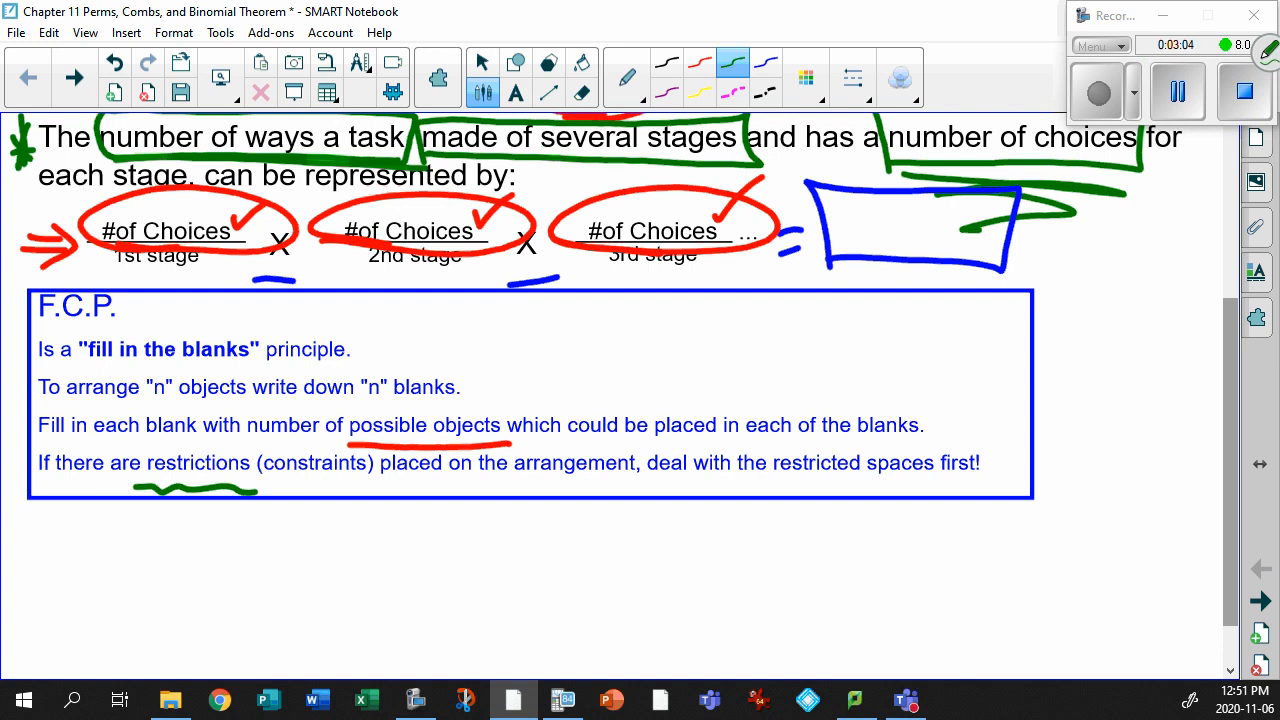
{"action": "left_click", "coordinate": [482, 62]}
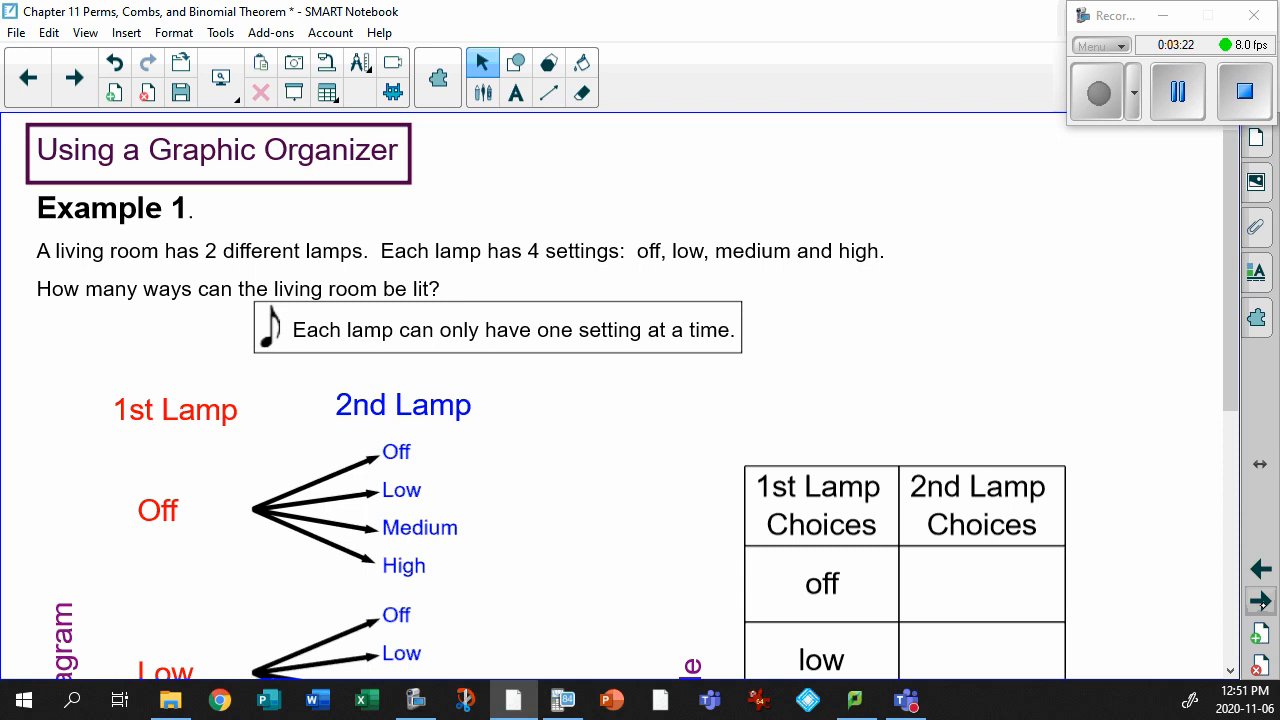
Underline 'living room', '2 different lamps', and the low and medium settings in red
{"action": "left_click", "coordinate": [482, 62]}
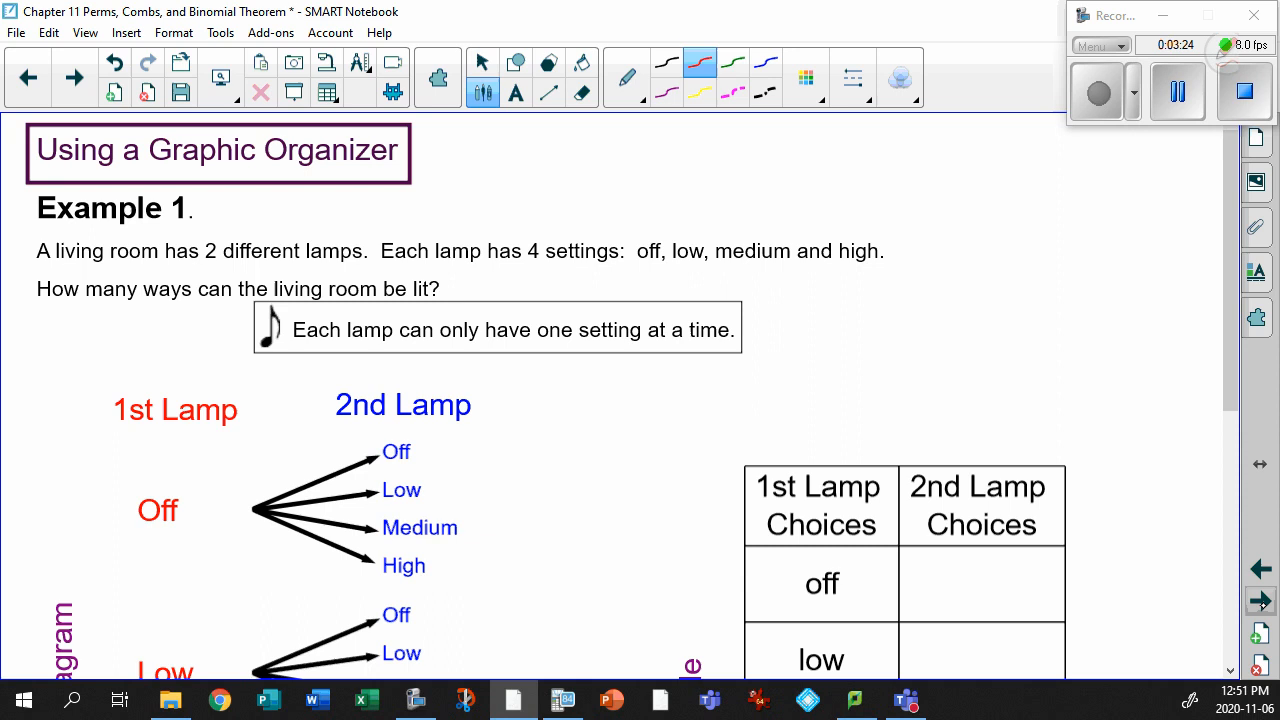
{"action": "left_click_drag", "start_coordinate": [55, 270], "coordinate": [375, 272]}
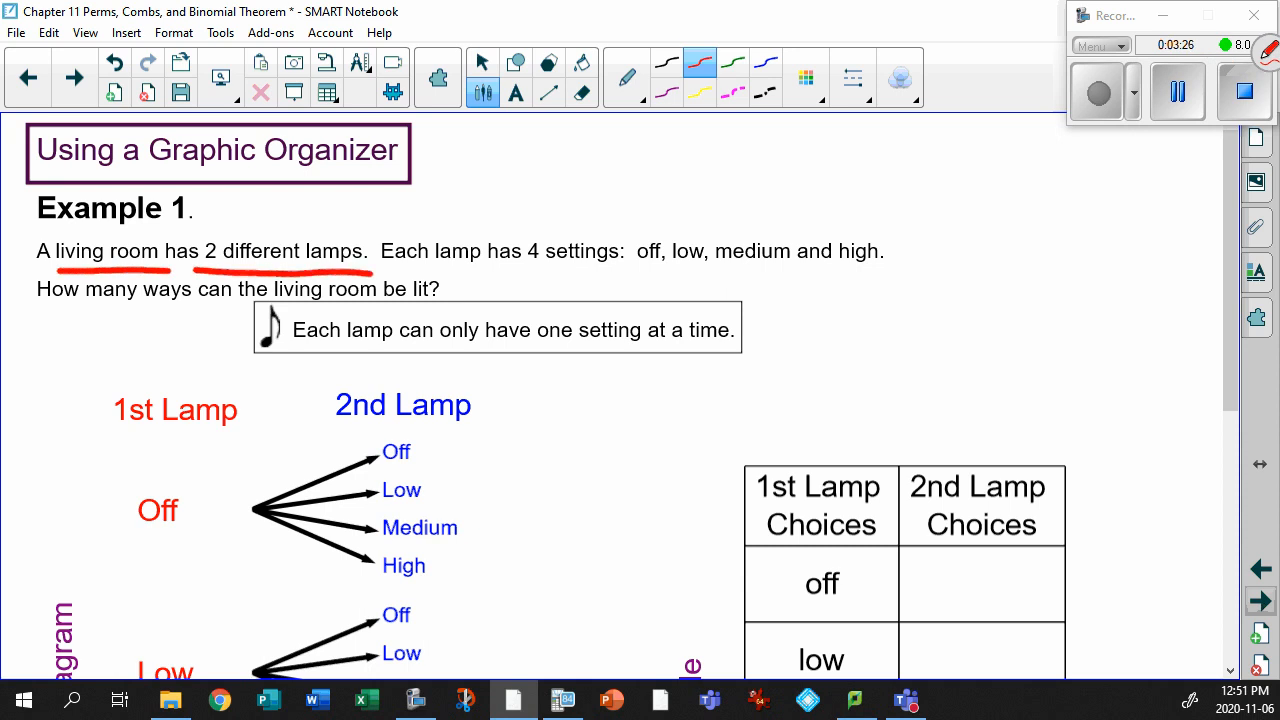
{"action": "left_click_drag", "start_coordinate": [515, 276], "coordinate": [548, 270]}
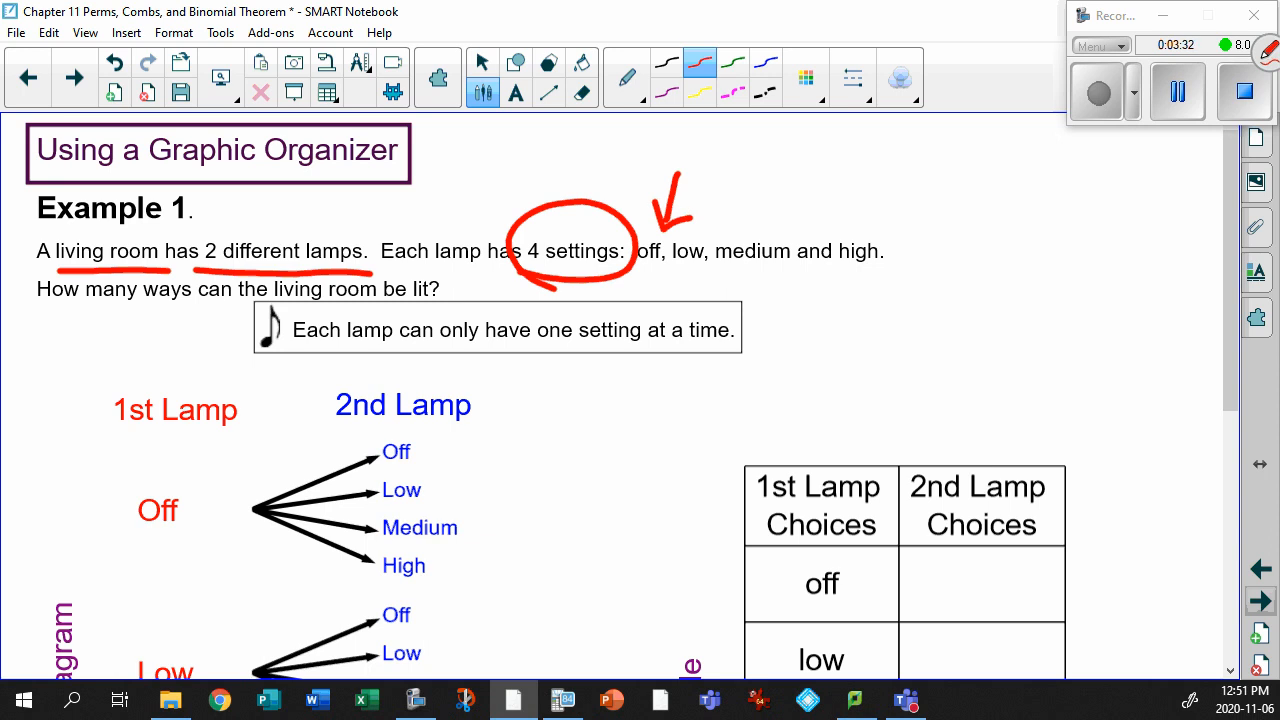
{"action": "left_click_drag", "start_coordinate": [675, 272], "coordinate": [735, 275]}
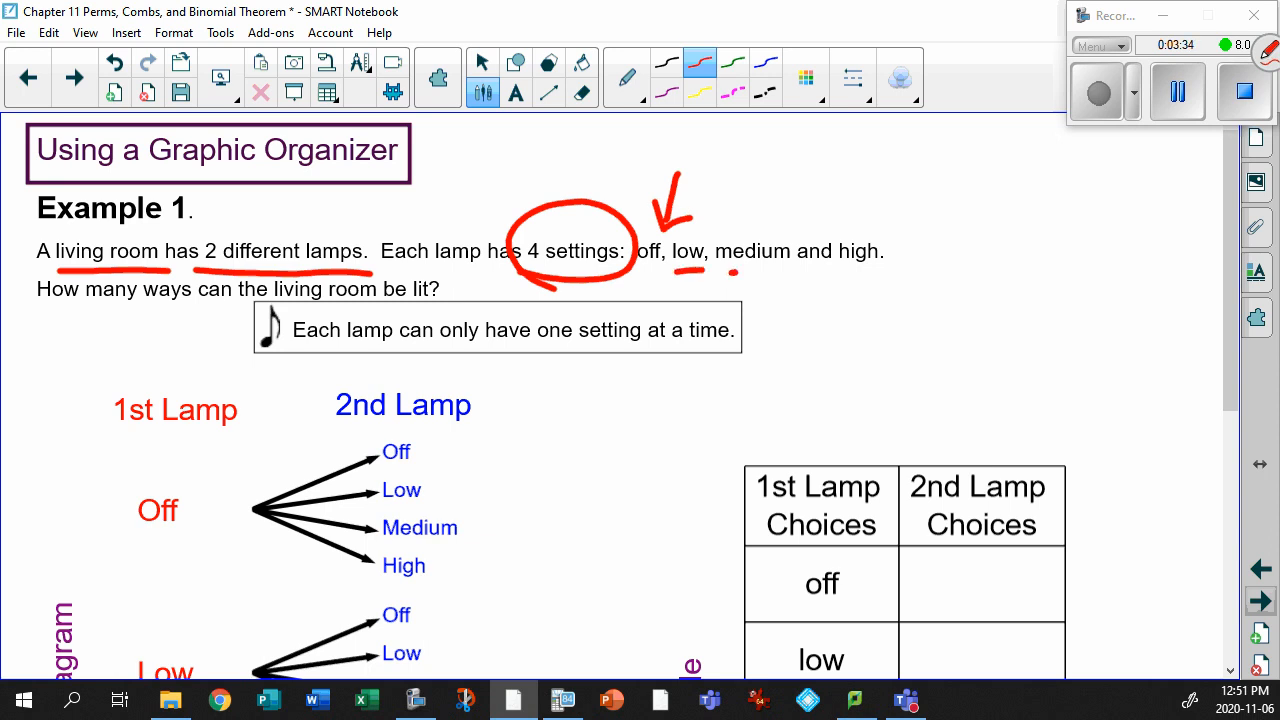
{"action": "left_click_drag", "start_coordinate": [680, 275], "coordinate": [890, 275]}
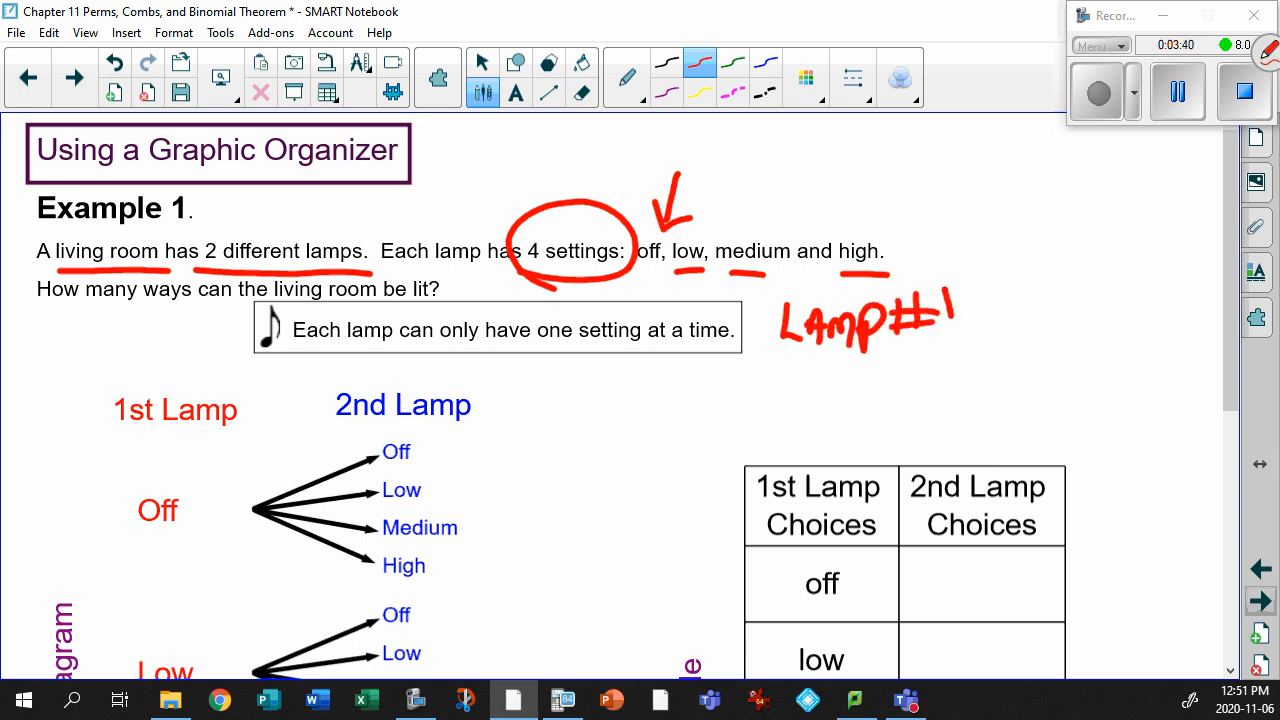
Write Lamp #1 beside the example text and scroll down to the tree diagram
{"action": "left_click_drag", "start_coordinate": [775, 360], "coordinate": [975, 360]}
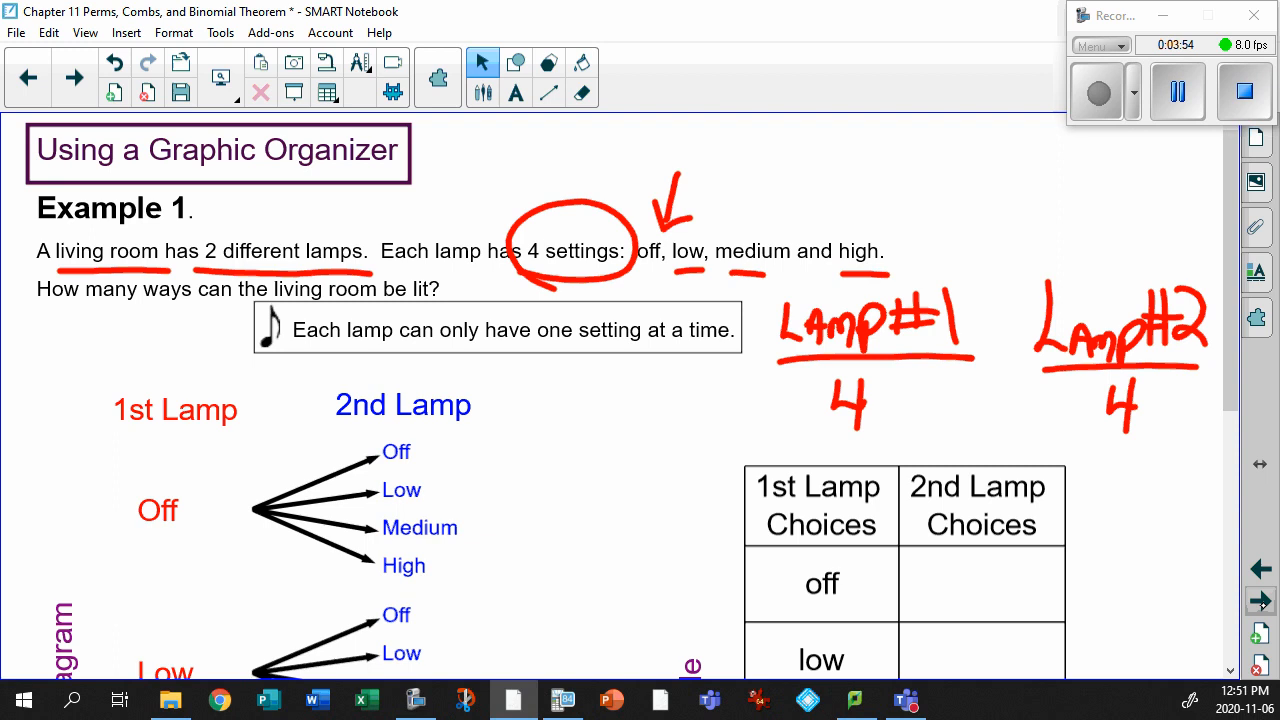
{"action": "scroll", "scroll_direction": "down", "scroll_amount": 3}
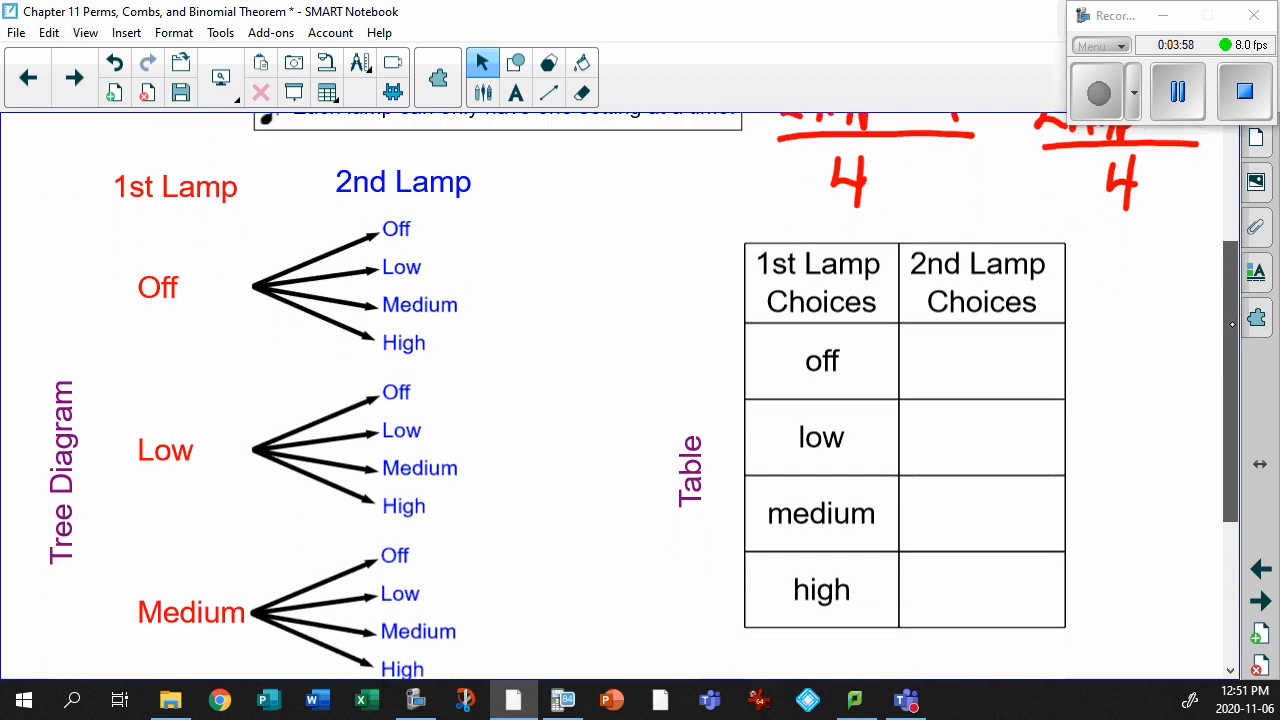
{"action": "scroll", "scroll_direction": "down", "scroll_amount": 3}
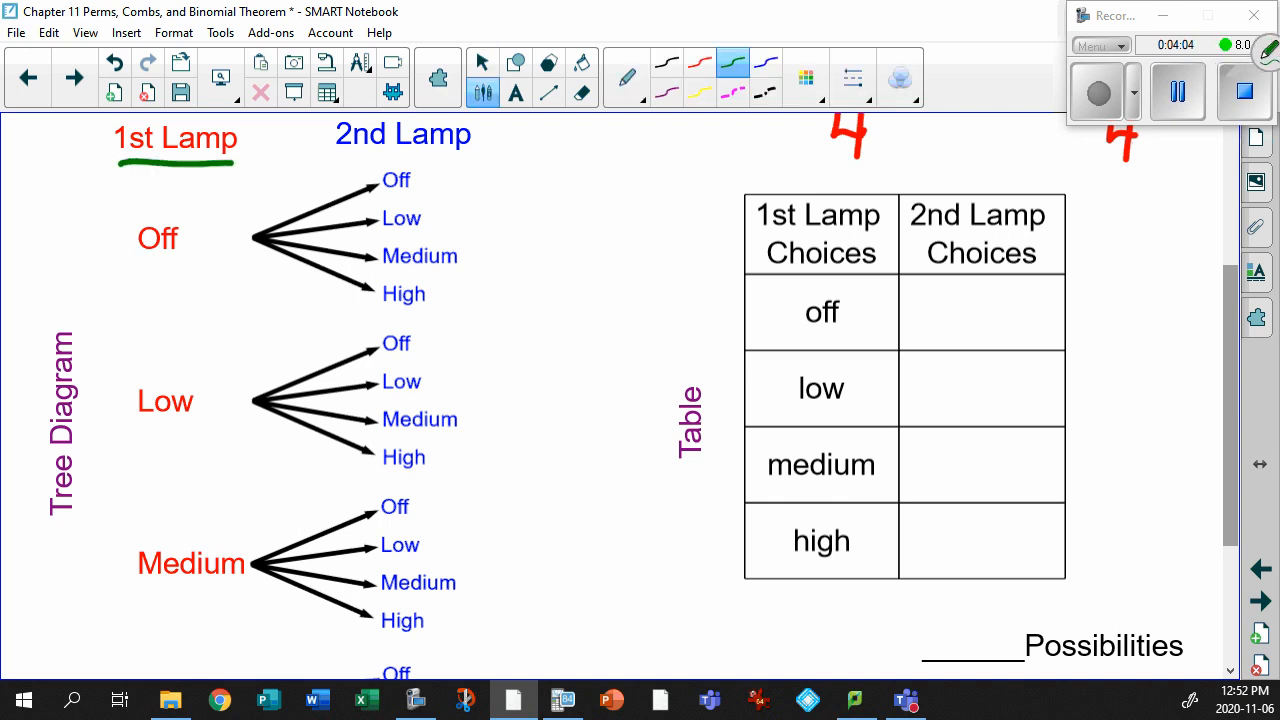
Underline the first lamp's settings in green and tick the Off branch's options
{"action": "left_click_drag", "start_coordinate": [128, 268], "coordinate": [188, 265]}
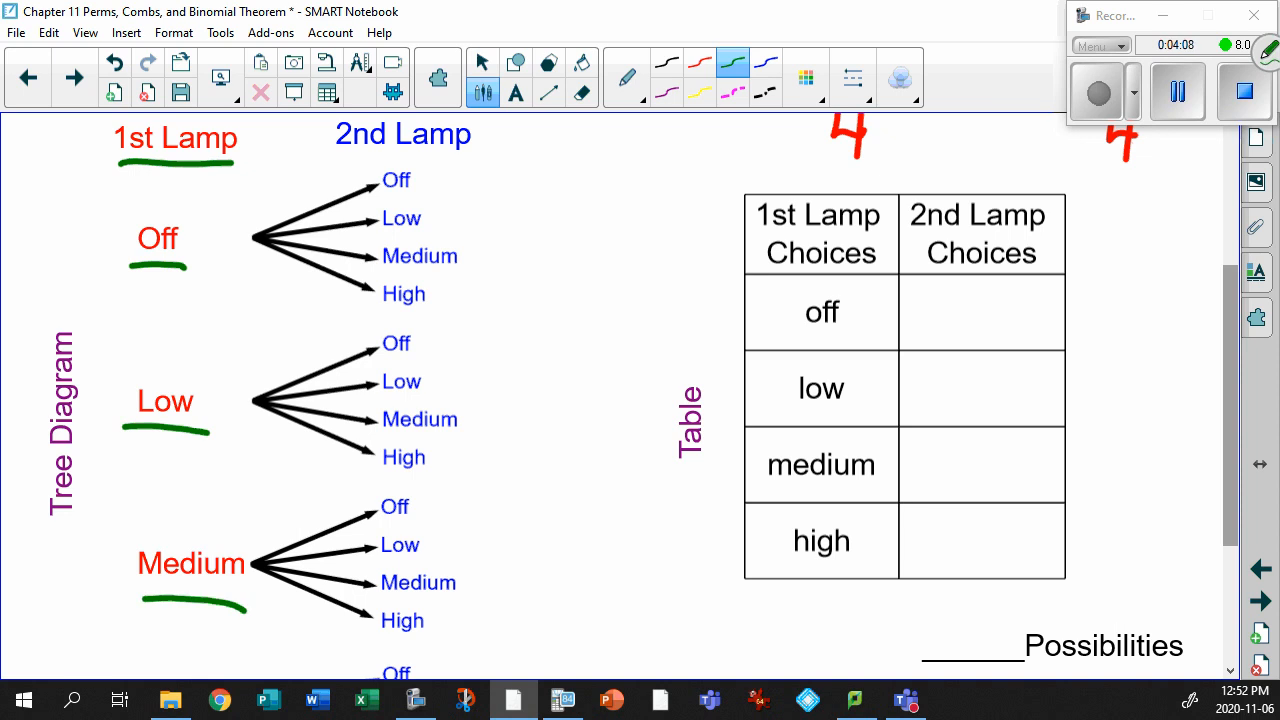
{"action": "scroll", "scroll_direction": "down", "scroll_amount": 3}
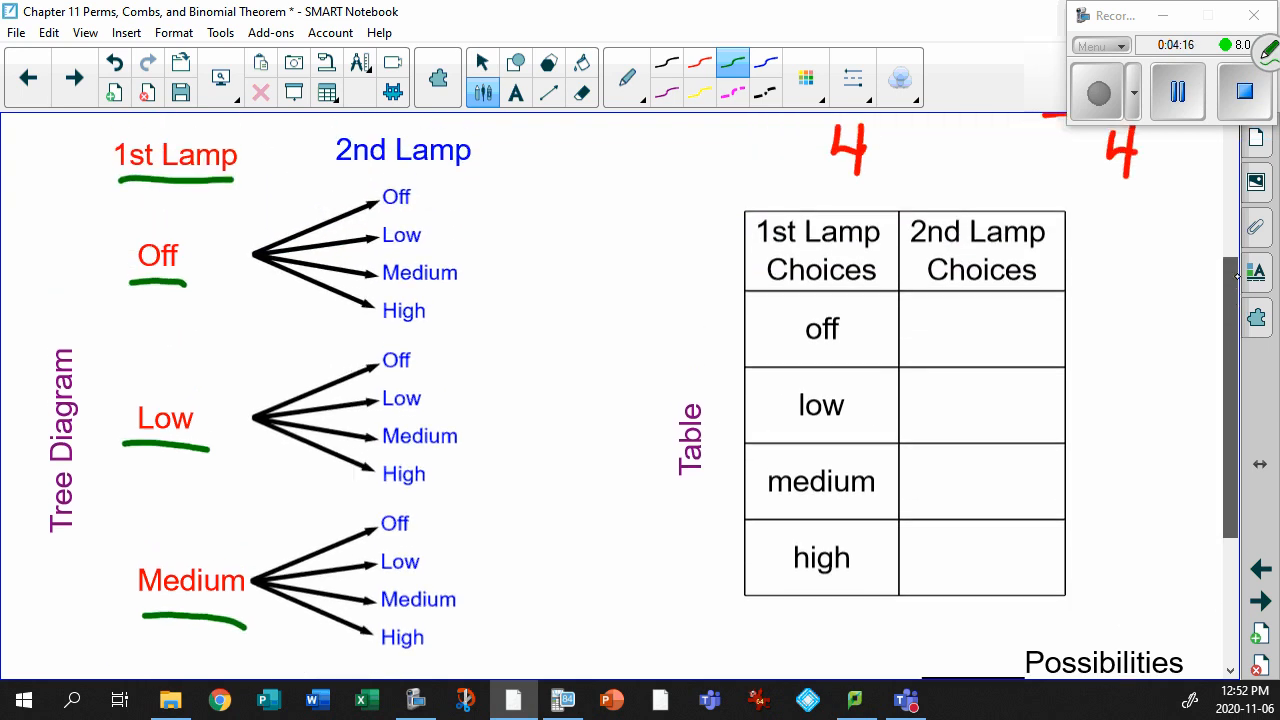
{"action": "scroll", "scroll_direction": "down", "scroll_amount": 3}
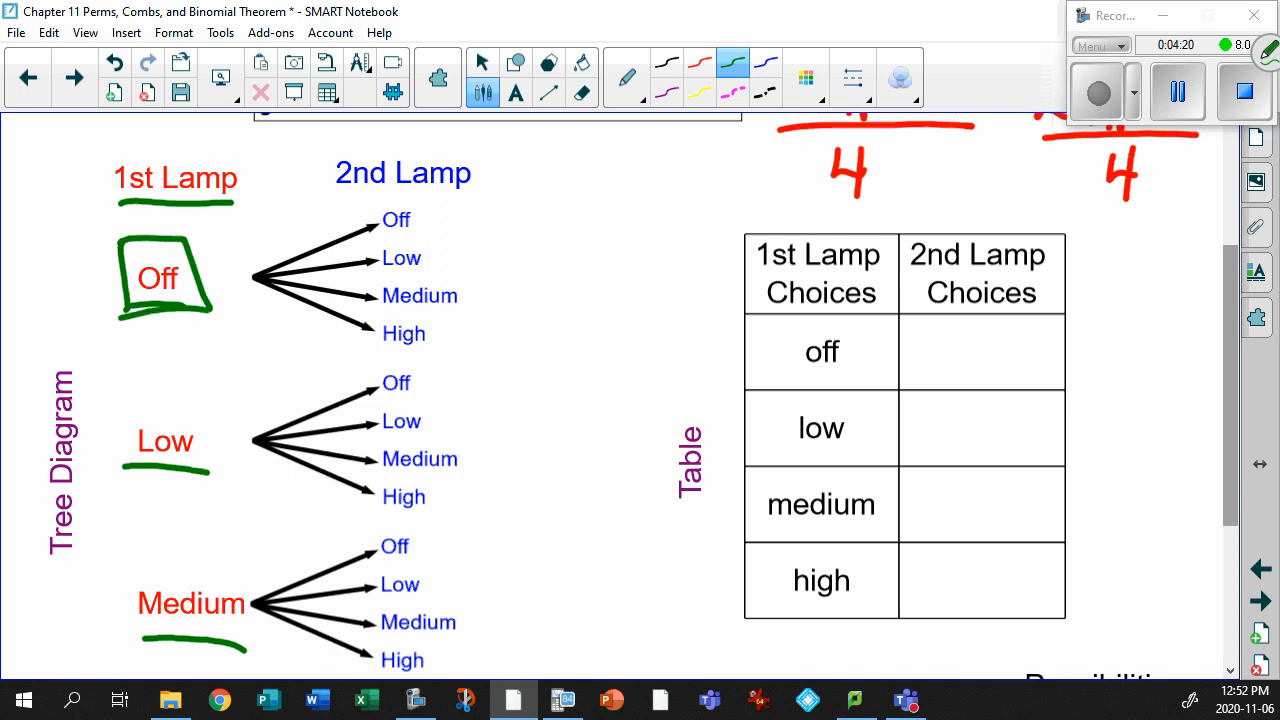
{"action": "left_click_drag", "start_coordinate": [425, 222], "coordinate": [460, 205]}
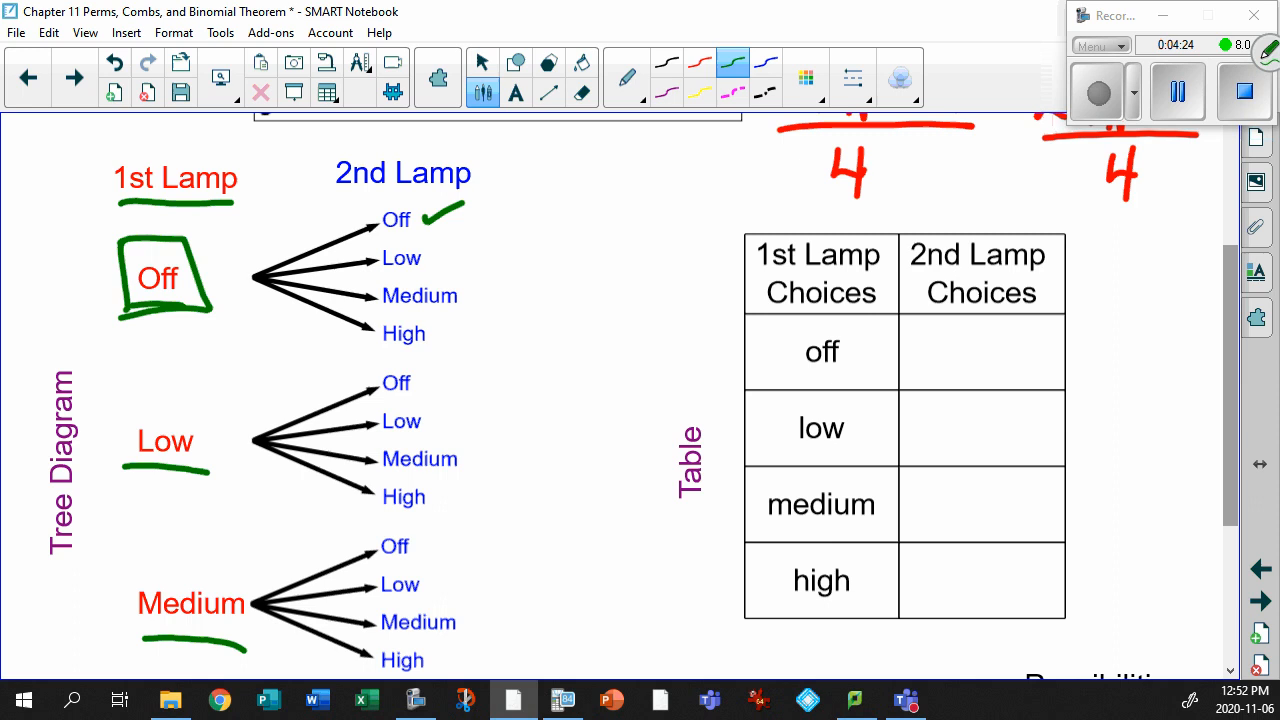
{"action": "left_click_drag", "start_coordinate": [440, 260], "coordinate": [490, 240]}
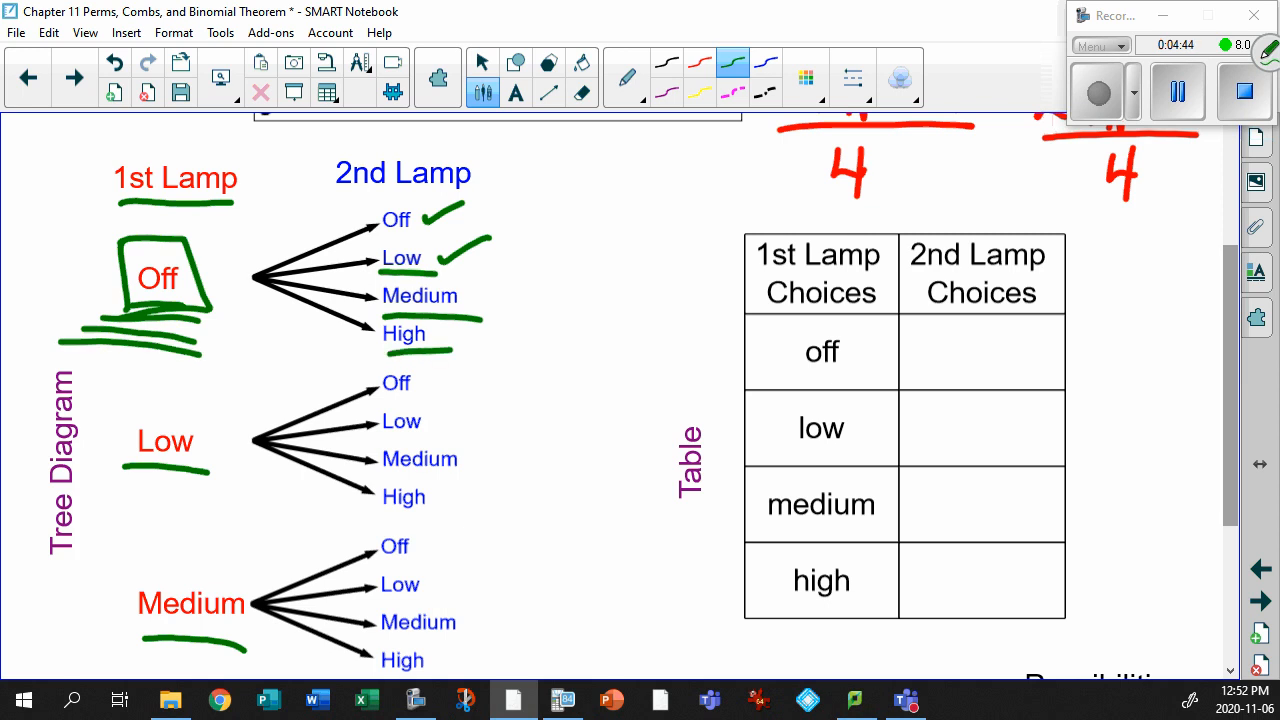
Box Low in green and tick its second-lamp options, including High
{"action": "left_click_drag", "start_coordinate": [115, 390], "coordinate": [215, 485]}
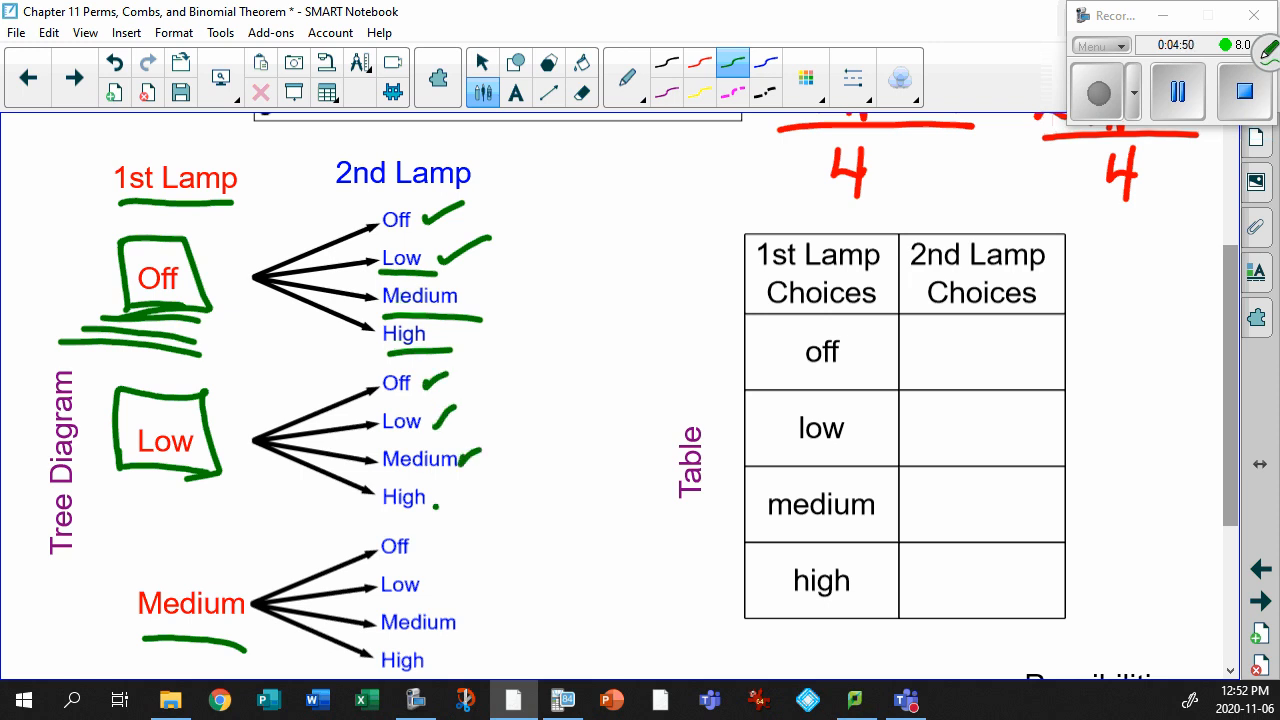
{"action": "left_click_drag", "start_coordinate": [435, 505], "coordinate": [463, 485]}
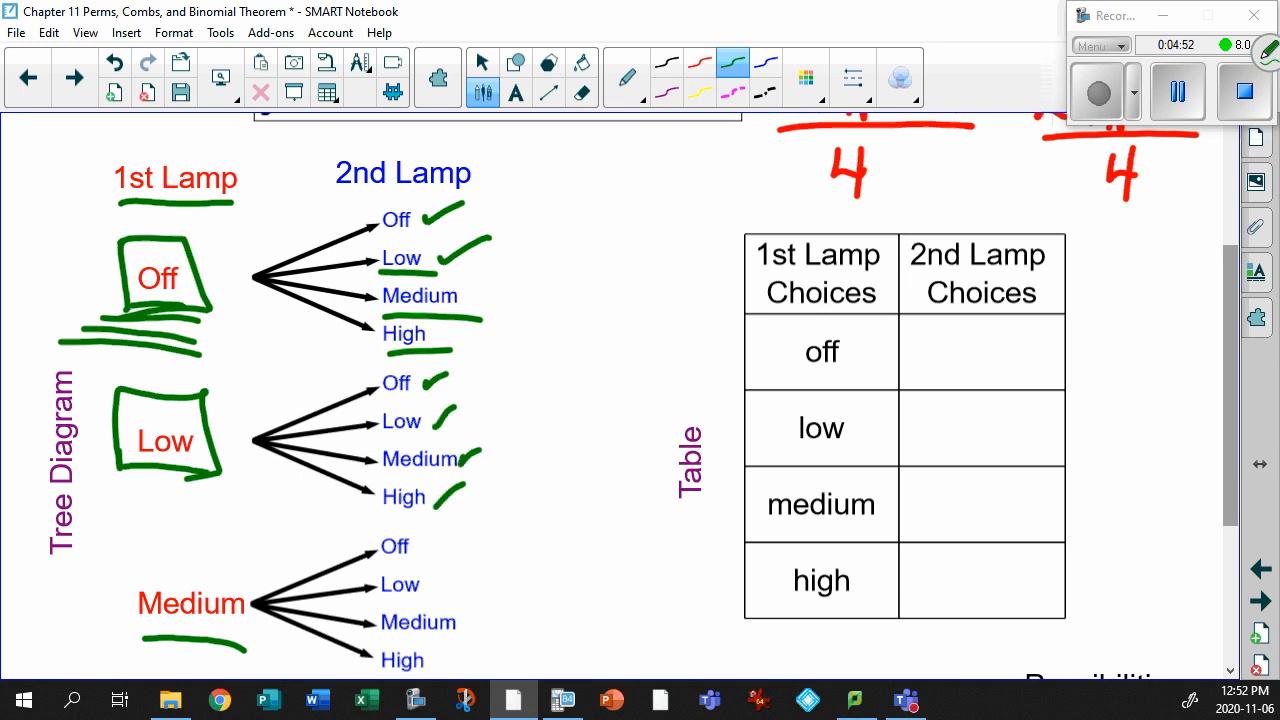
{"action": "scroll", "scroll_direction": "down", "scroll_amount": 3}
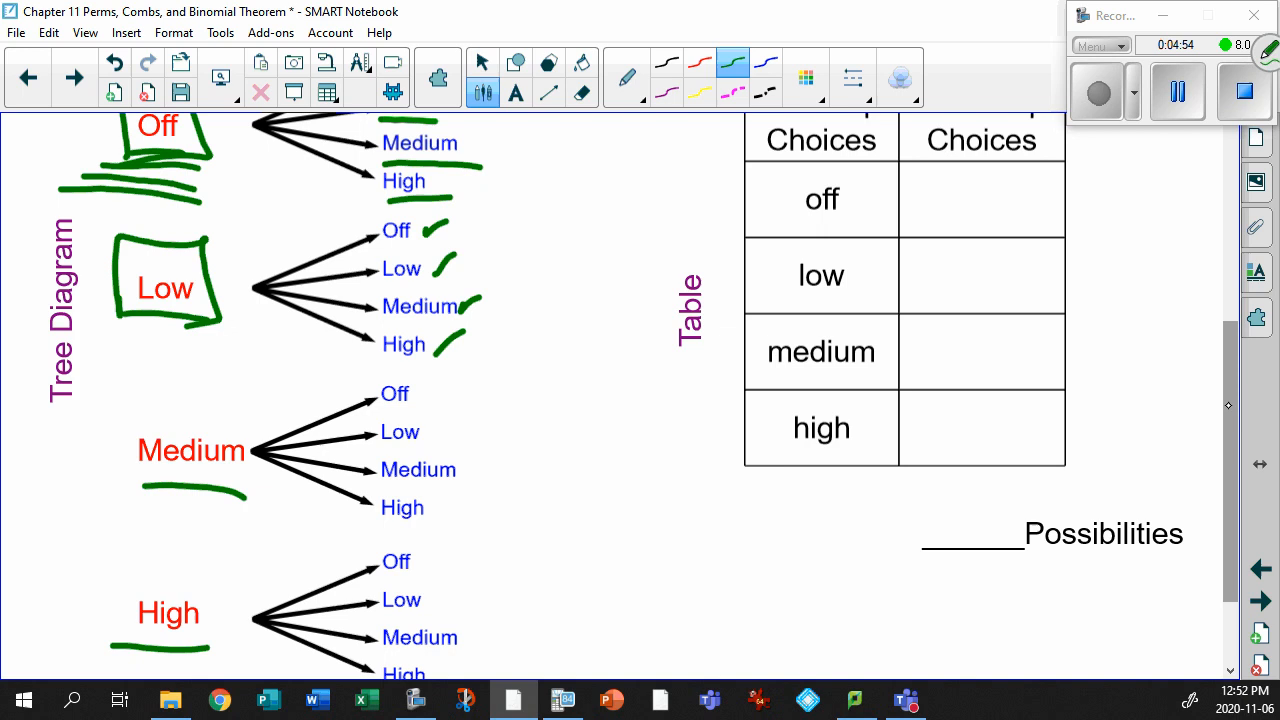
Box Medium and High in green, tick their four options, and bracket each group
{"action": "left_click_drag", "start_coordinate": [110, 400], "coordinate": [240, 500]}
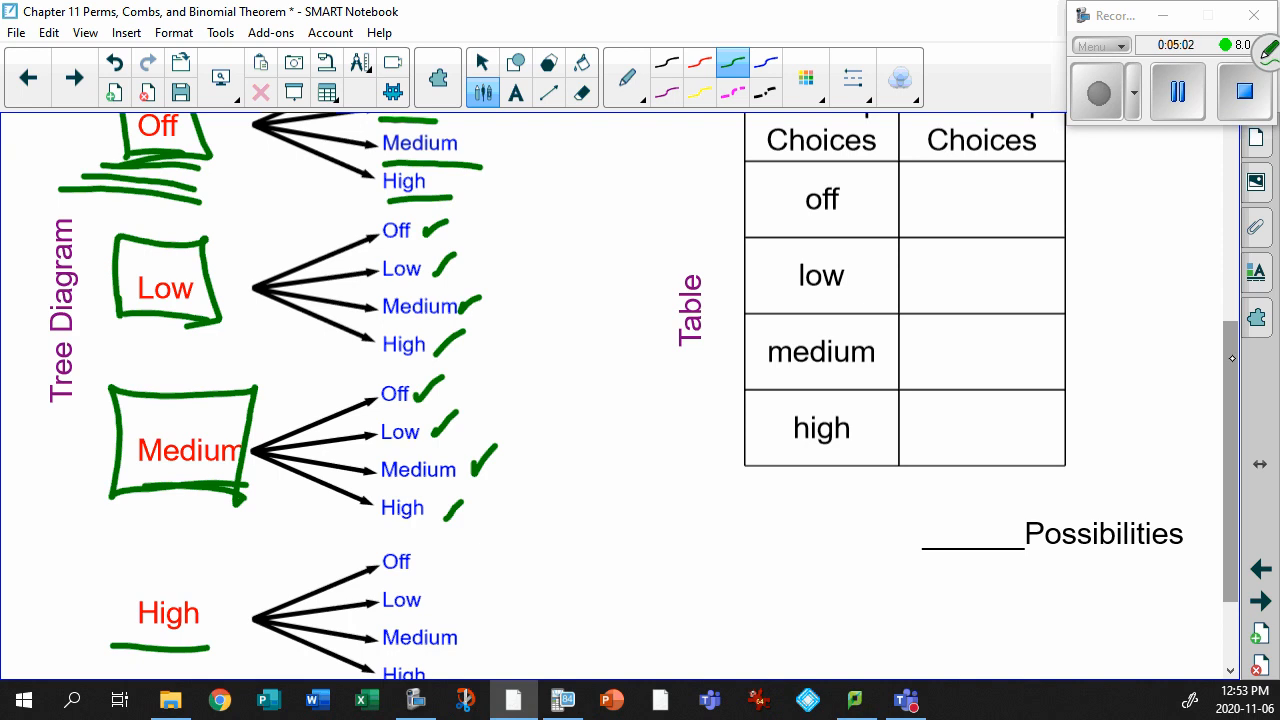
{"action": "scroll", "scroll_direction": "down", "scroll_amount": 3}
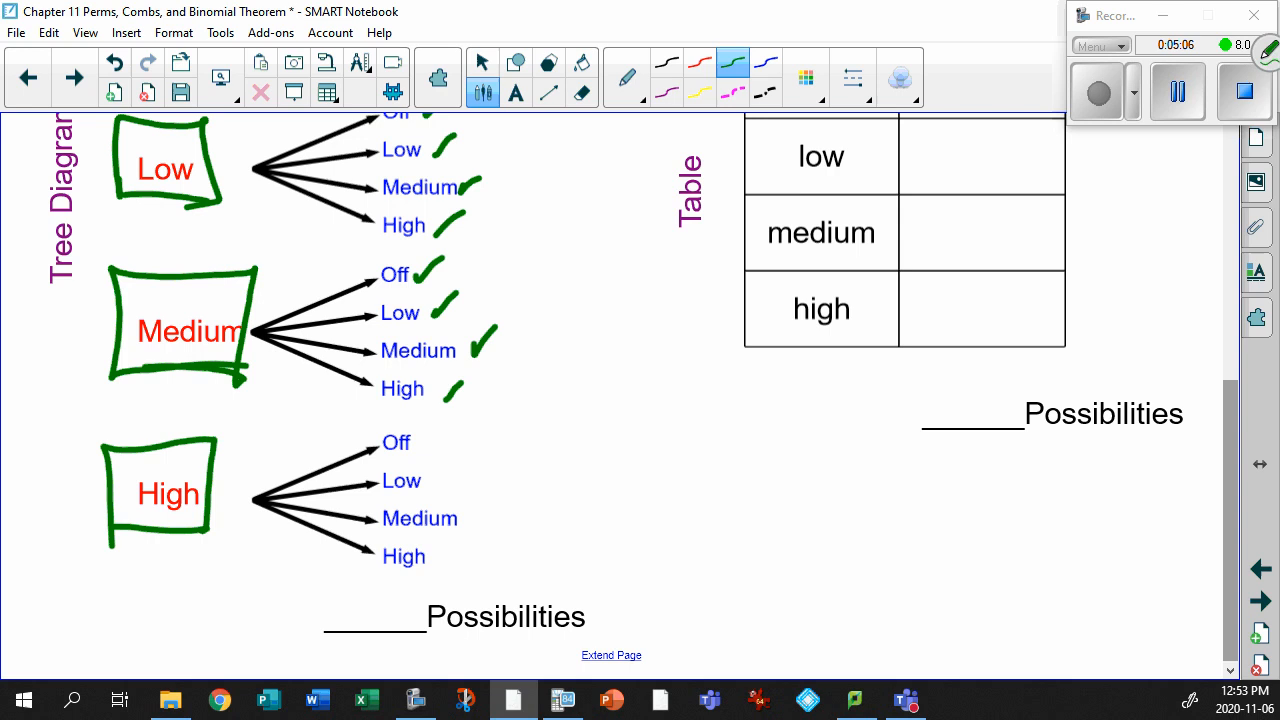
{"action": "left_click_drag", "start_coordinate": [420, 445], "coordinate": [445, 430]}
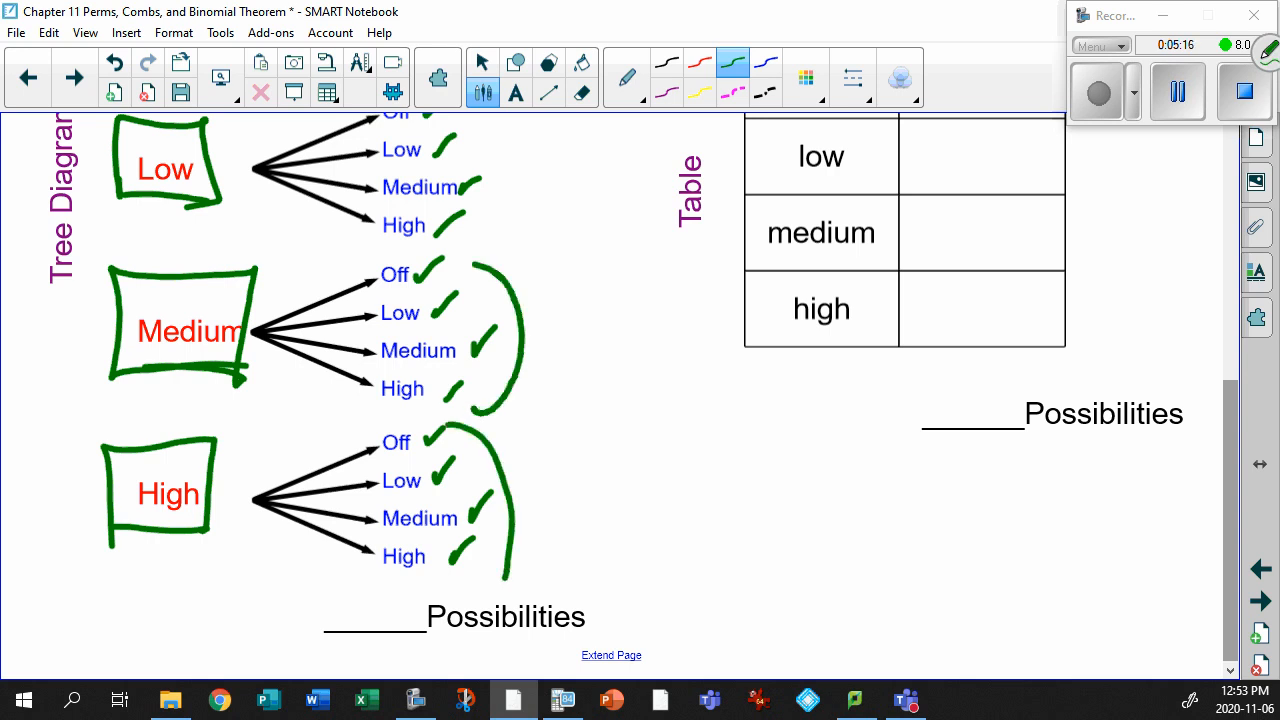
Scroll down and circle the Tree Diagram label in blue
{"action": "scroll", "scroll_direction": "down", "scroll_amount": 3}
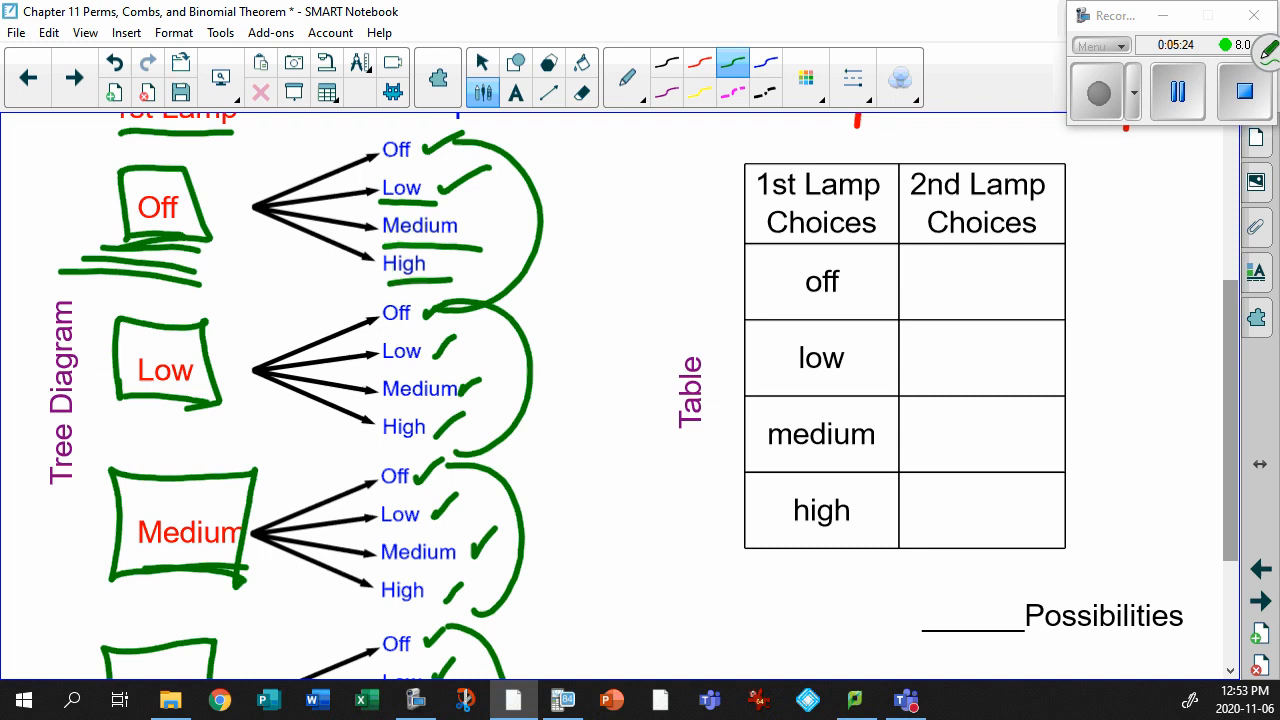
{"action": "scroll", "scroll_direction": "down", "scroll_amount": 3}
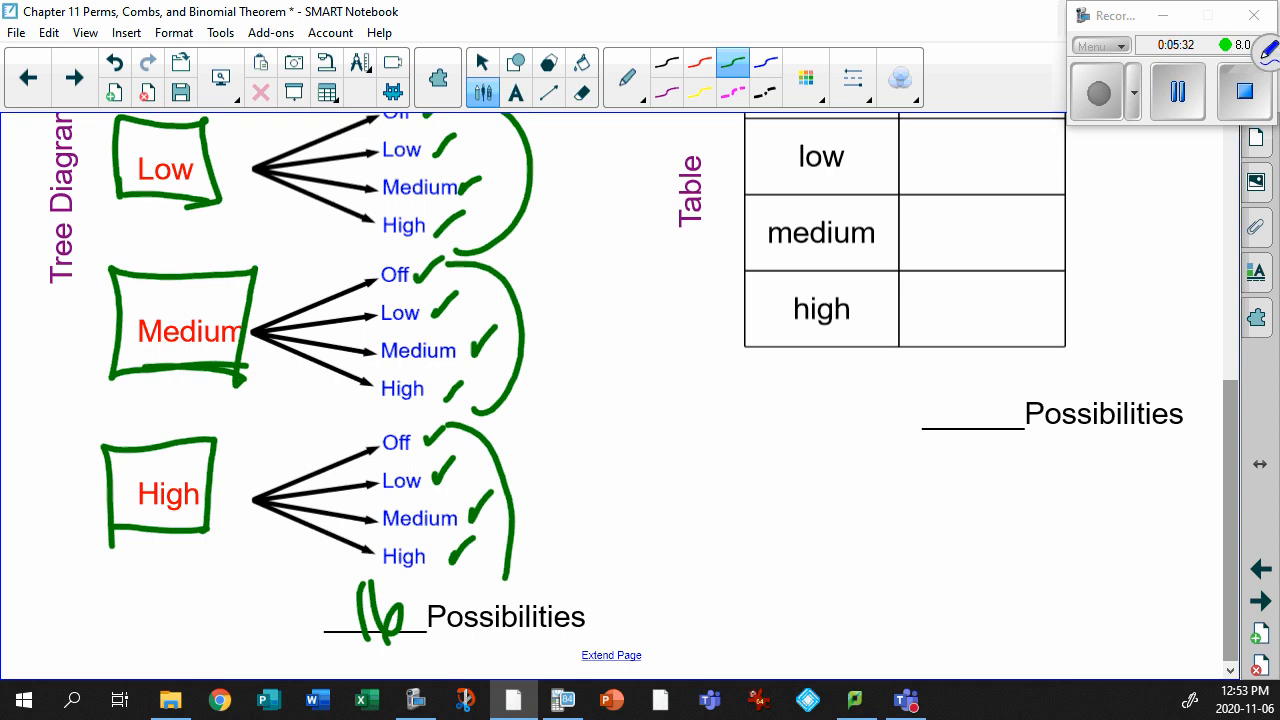
{"action": "left_click_drag", "start_coordinate": [60, 120], "coordinate": [60, 300]}
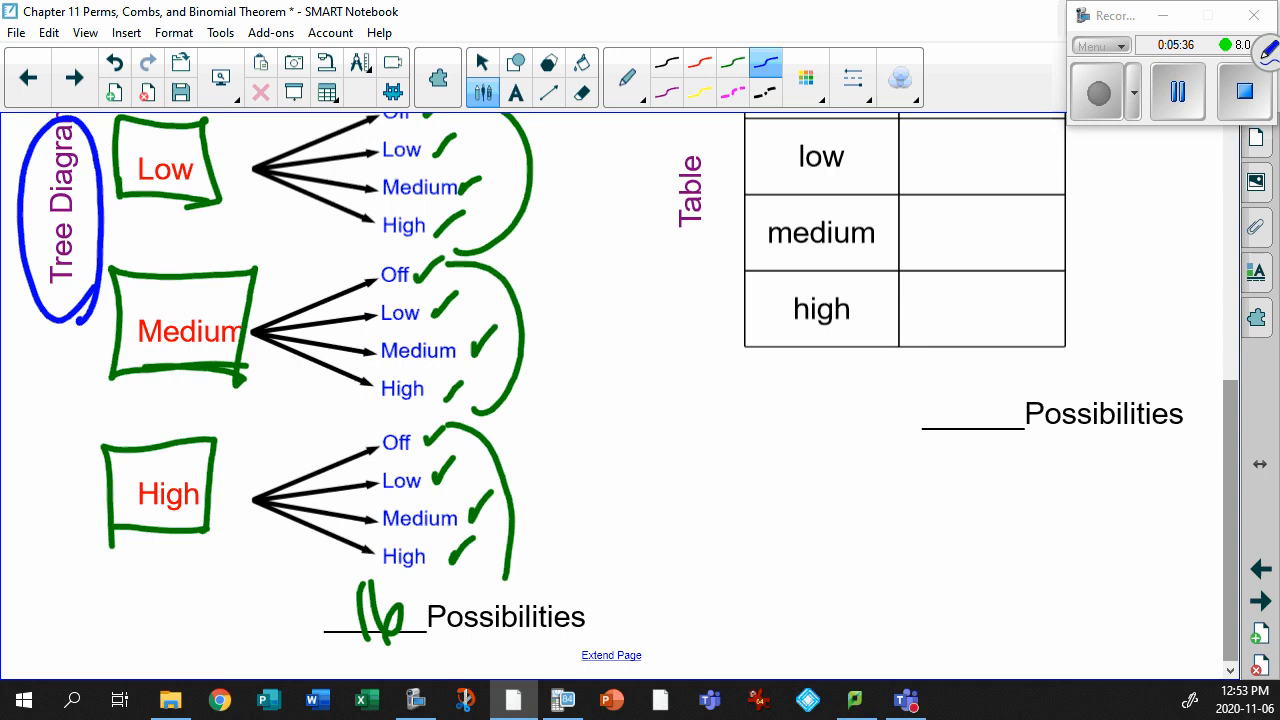
Write O, L, M, H in each second-lamp cell and record 16 possibilities
{"action": "scroll", "scroll_direction": "down", "scroll_amount": 3}
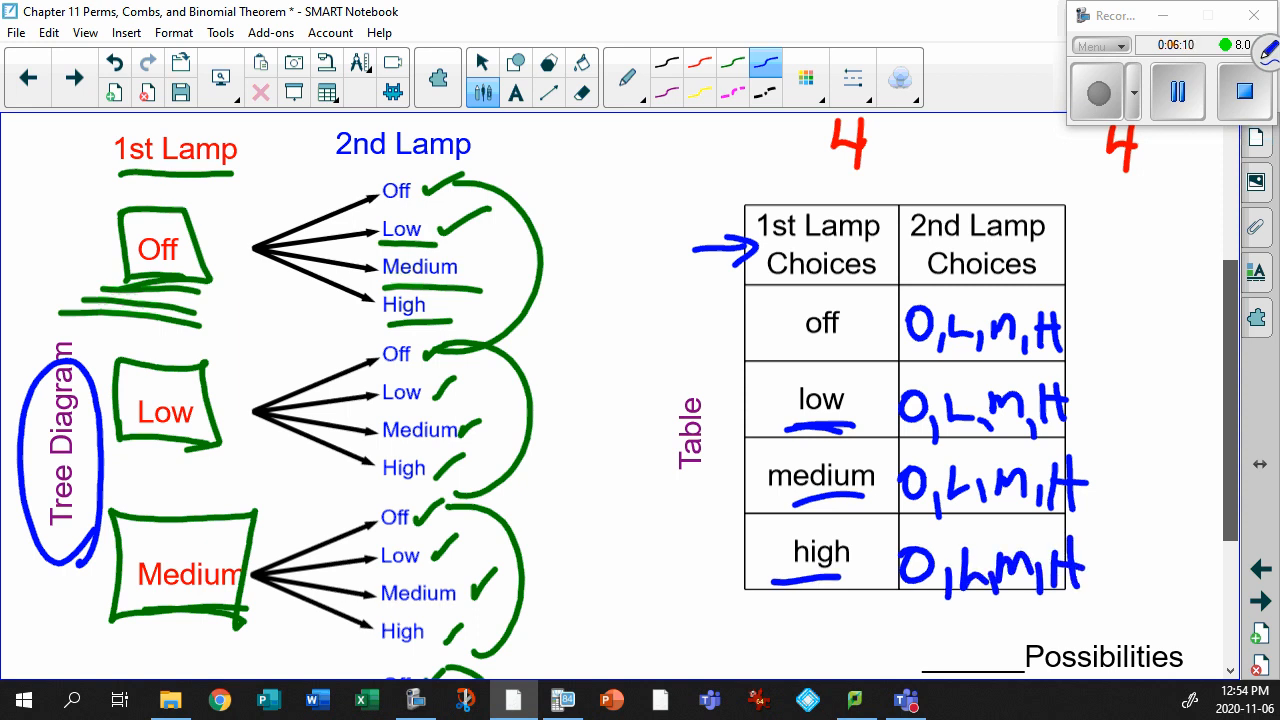
{"action": "type", "text": "16"}
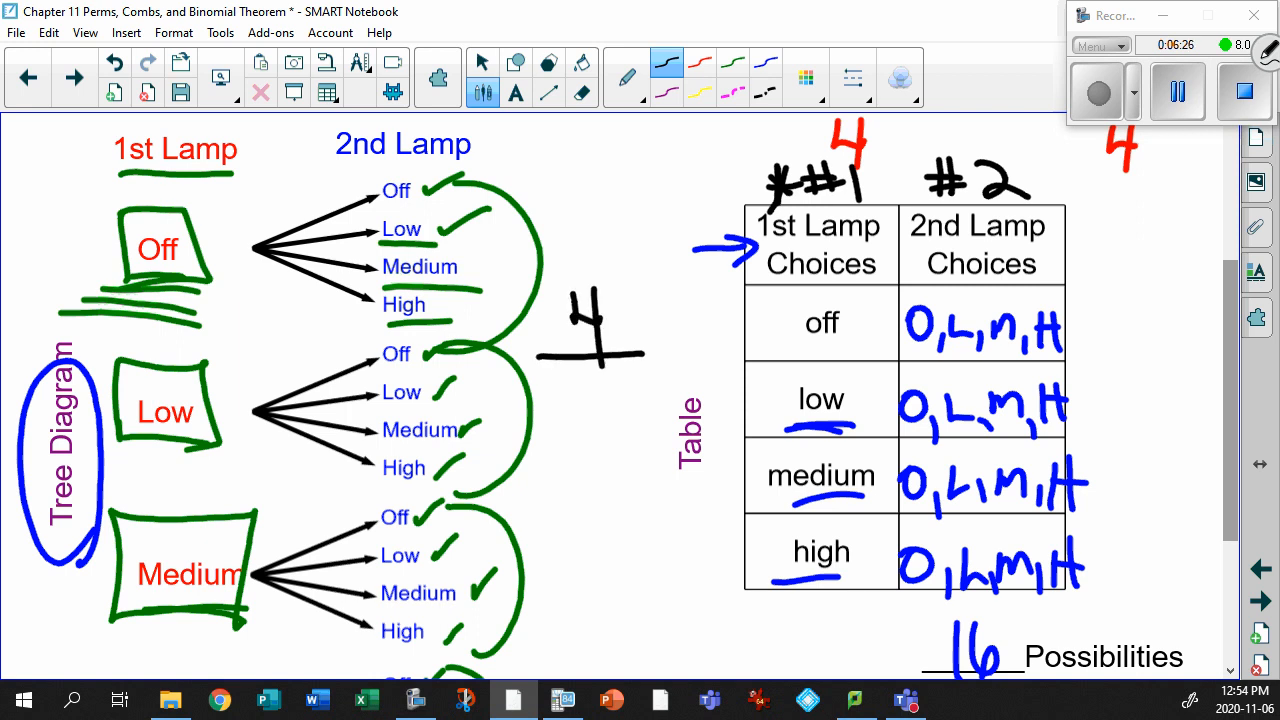
Write 4 × 4 with 16 circled, brace the table in blue, and underline each 4
{"action": "left_click_drag", "start_coordinate": [645, 340], "coordinate": [680, 375]}
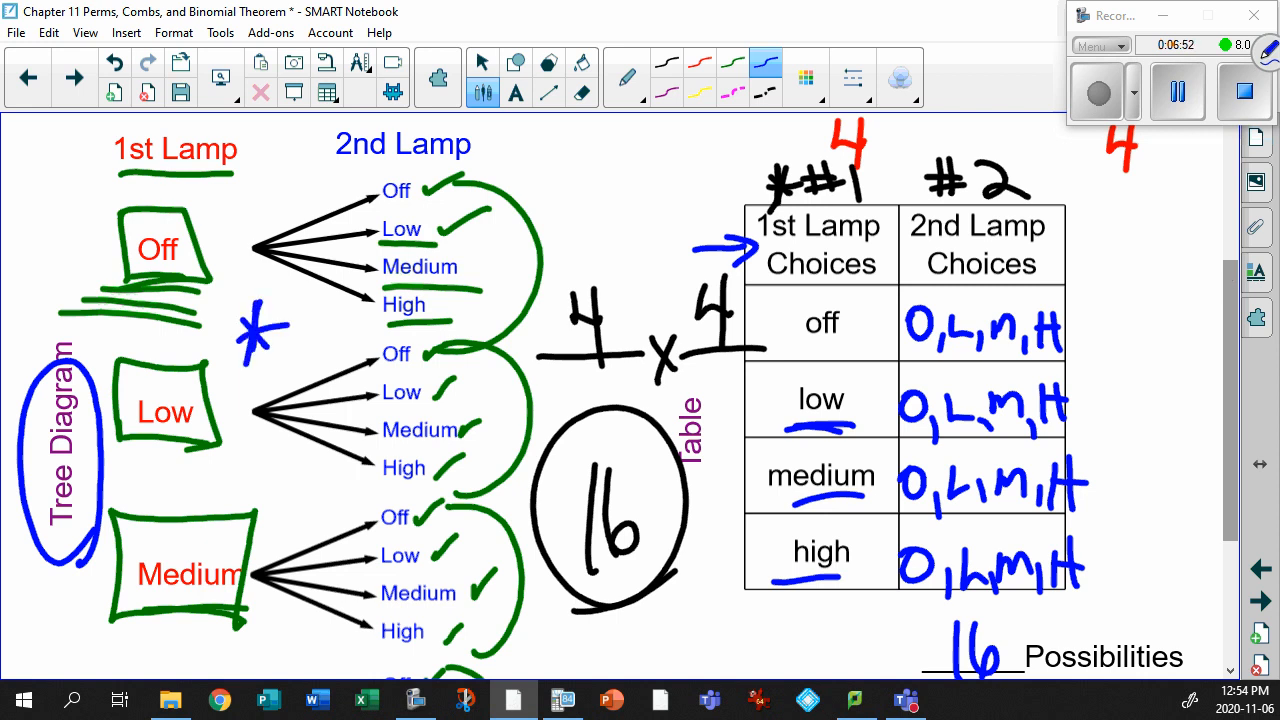
{"action": "left_click_drag", "start_coordinate": [1100, 210], "coordinate": [1150, 640]}
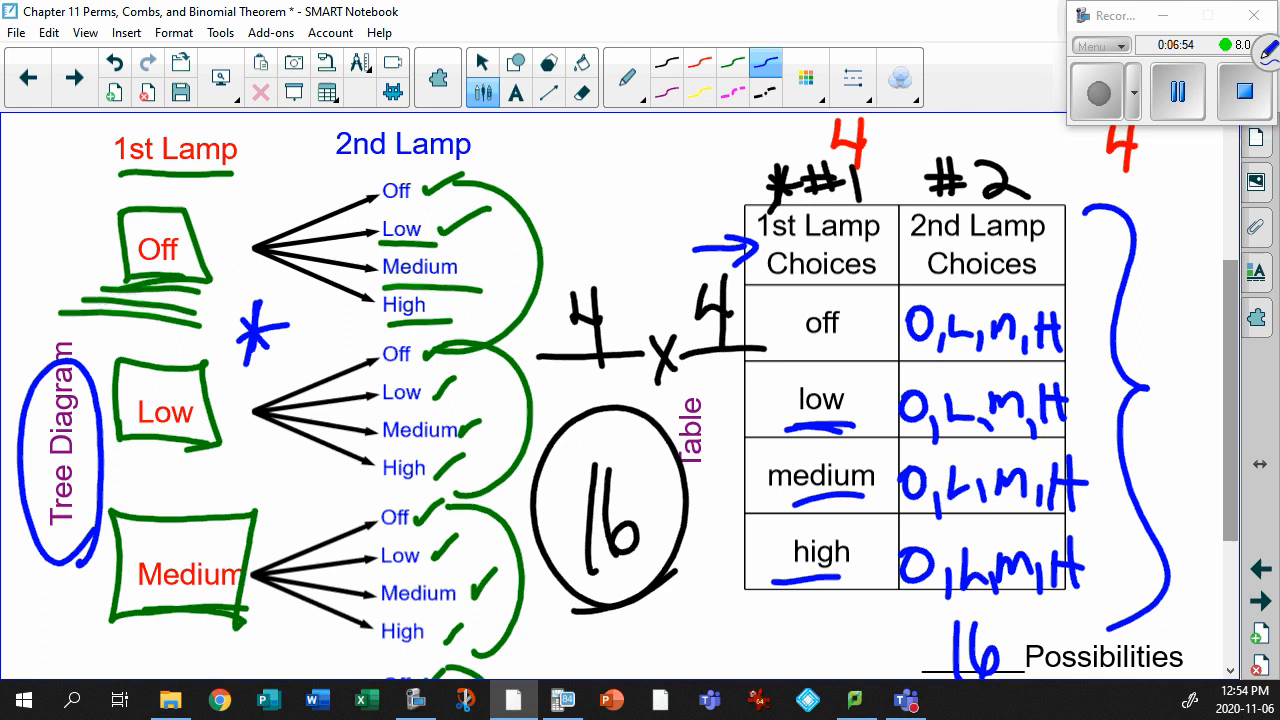
{"action": "left_click_drag", "start_coordinate": [525, 392], "coordinate": [630, 378]}
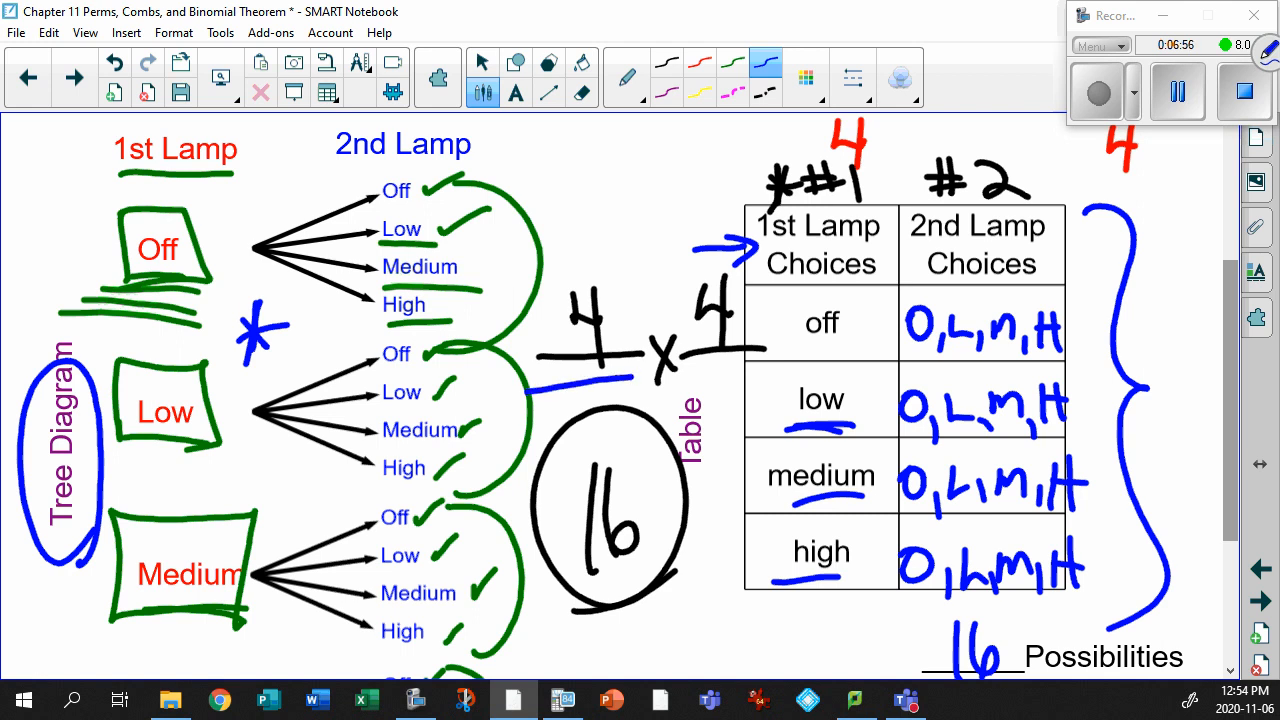
{"action": "left_click_drag", "start_coordinate": [680, 372], "coordinate": [800, 368]}
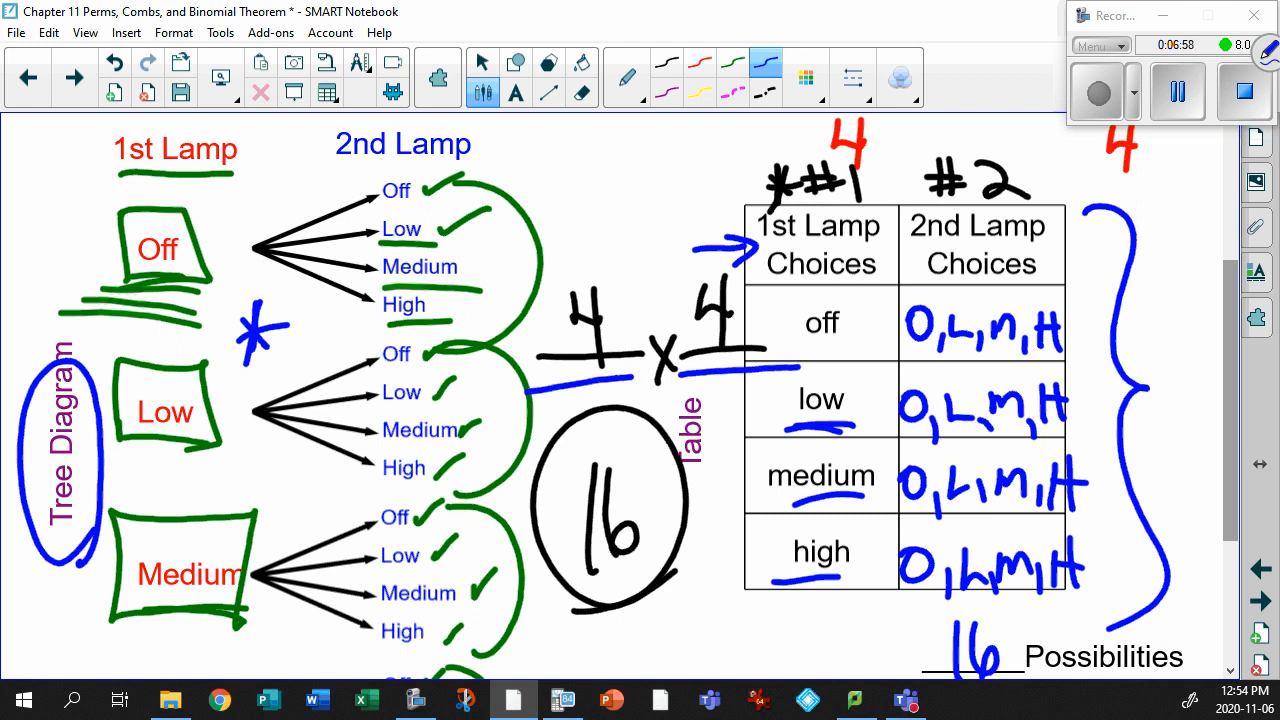